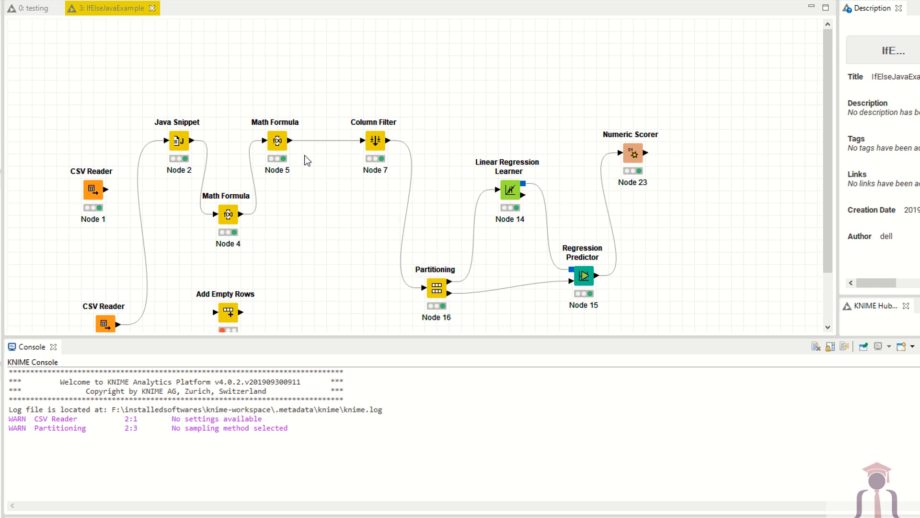
{"action": "mouse_move", "coordinate": [227, 191]}
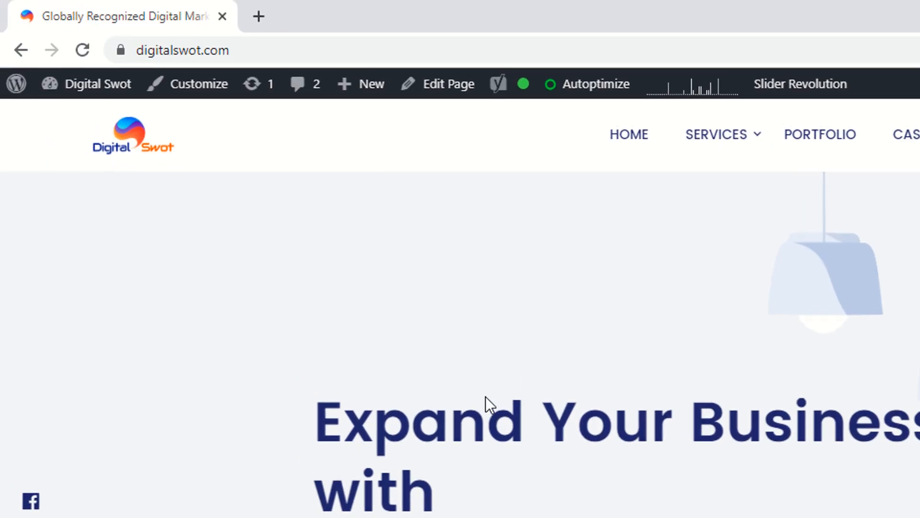
Step: Review the testing workflow's Numeric Scorer statistics (R² 0.961) and select the Learner node
{"action": "scroll", "scroll_direction": "down", "scroll_amount": 3}
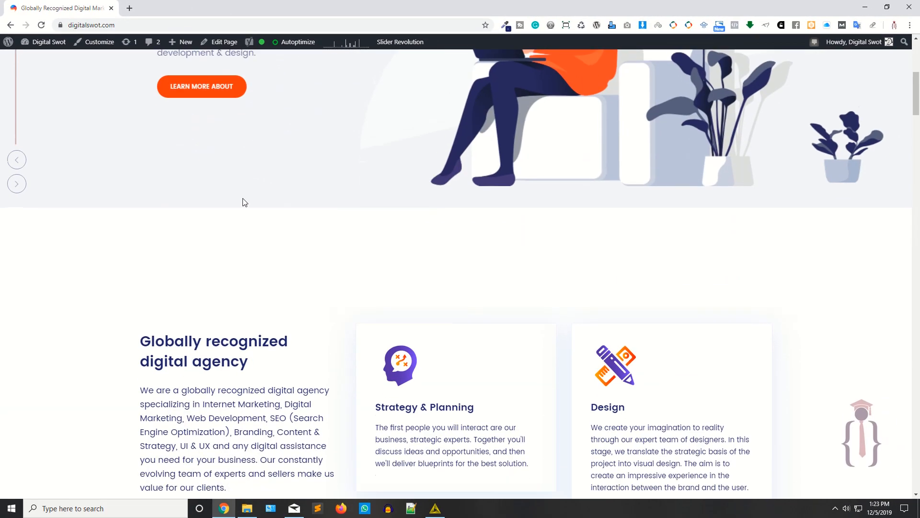
{"action": "scroll", "scroll_direction": "down", "scroll_amount": 3}
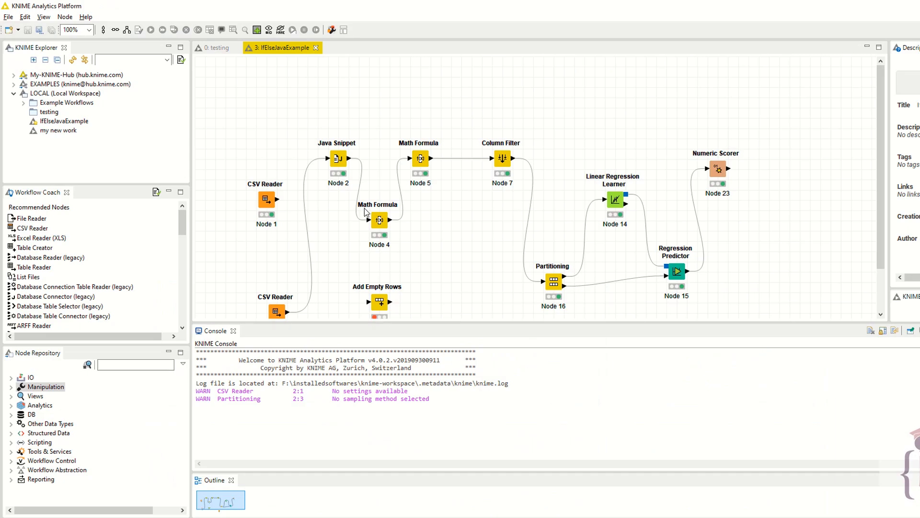
{"action": "left_click", "coordinate": [213, 48]}
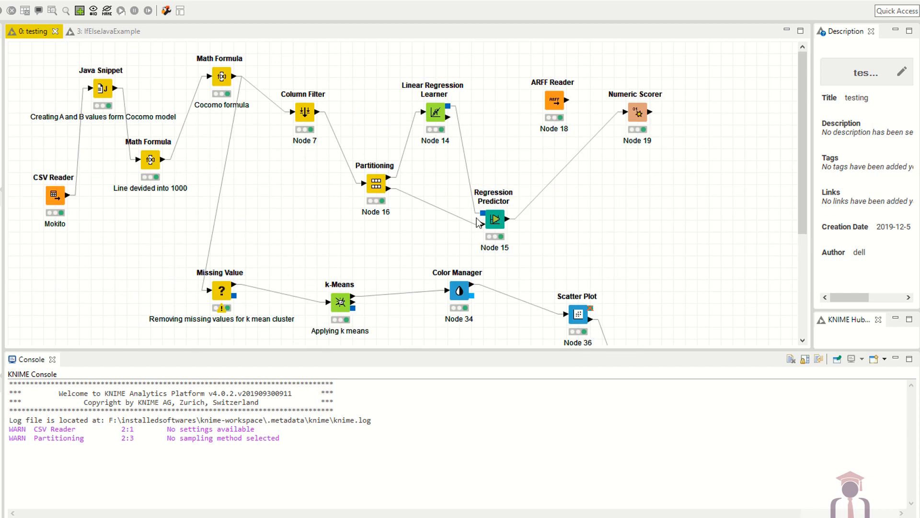
{"action": "mouse_move", "coordinate": [400, 145]}
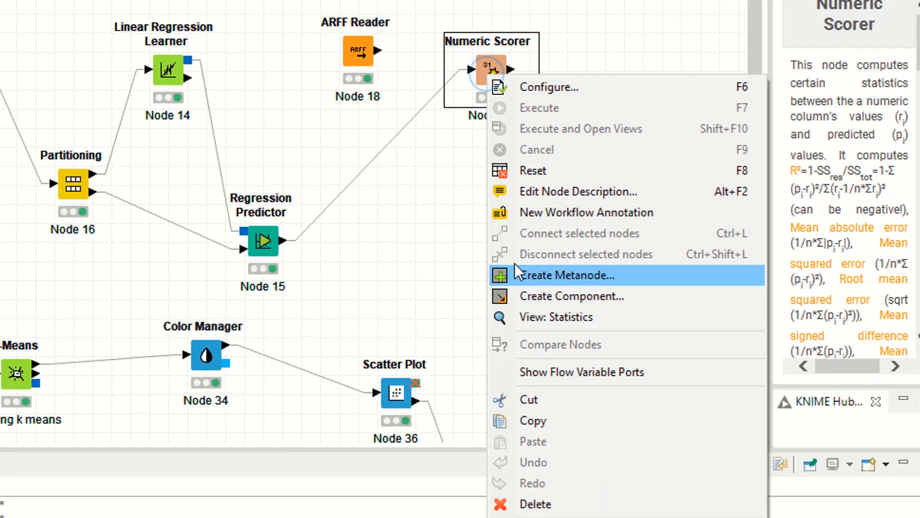
{"action": "left_click", "coordinate": [555, 316]}
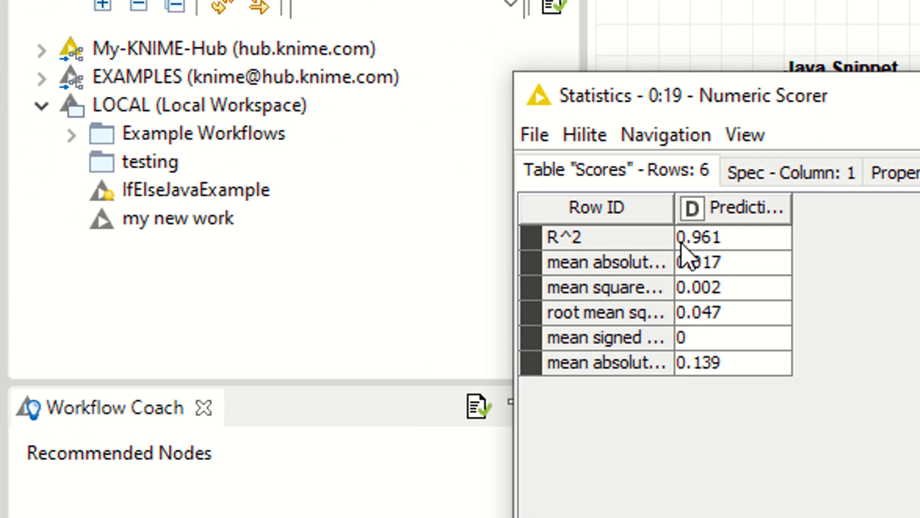
{"action": "mouse_move", "coordinate": [701, 211]}
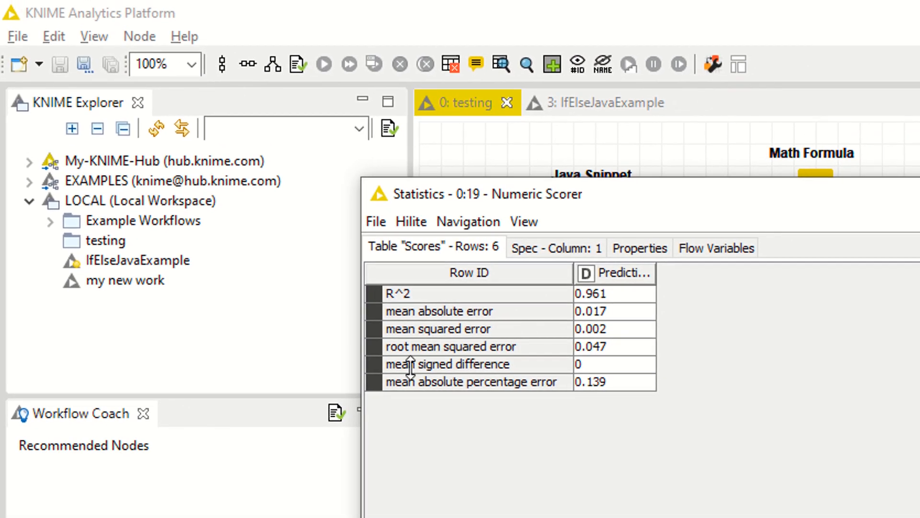
{"action": "mouse_move", "coordinate": [397, 373]}
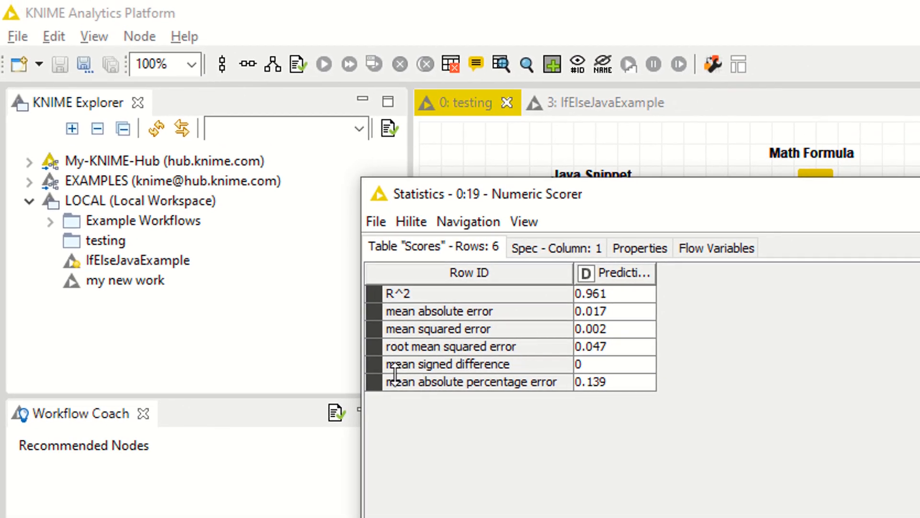
{"action": "mouse_move", "coordinate": [442, 416]}
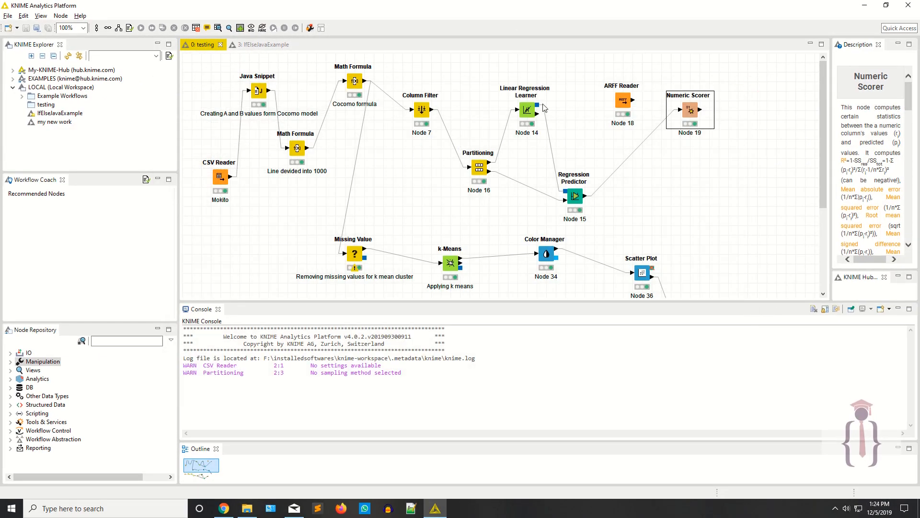
{"action": "left_click", "coordinate": [525, 110]}
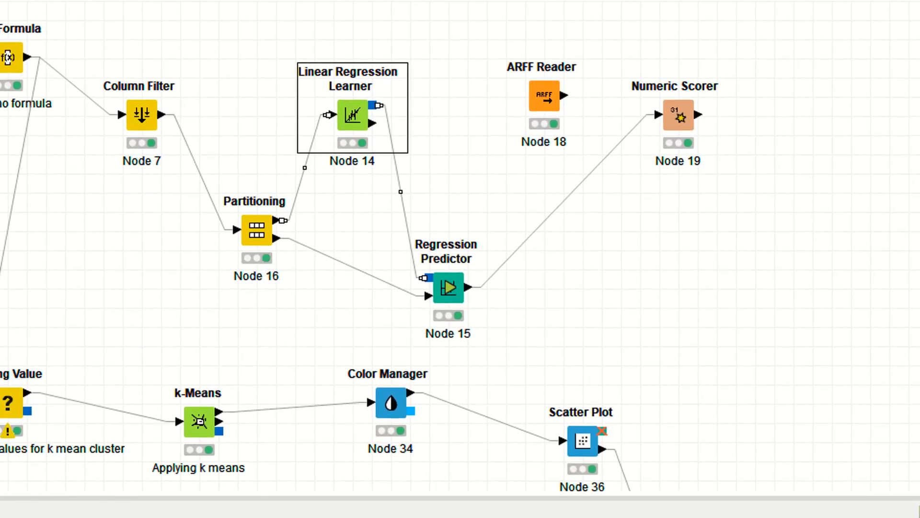
{"action": "left_click", "coordinate": [8, 16]}
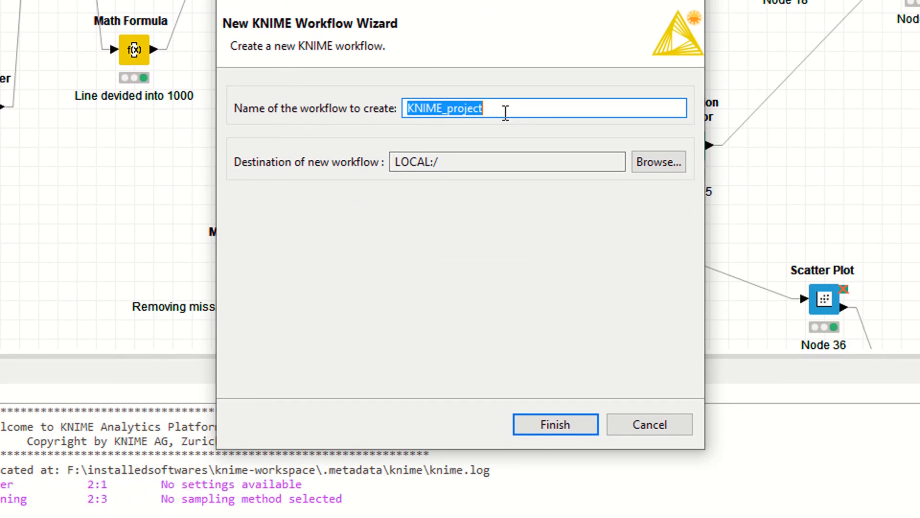
Step: Create a new workflow named 'myReg' in LOCAL:/
{"action": "type", "text": "myReg"}
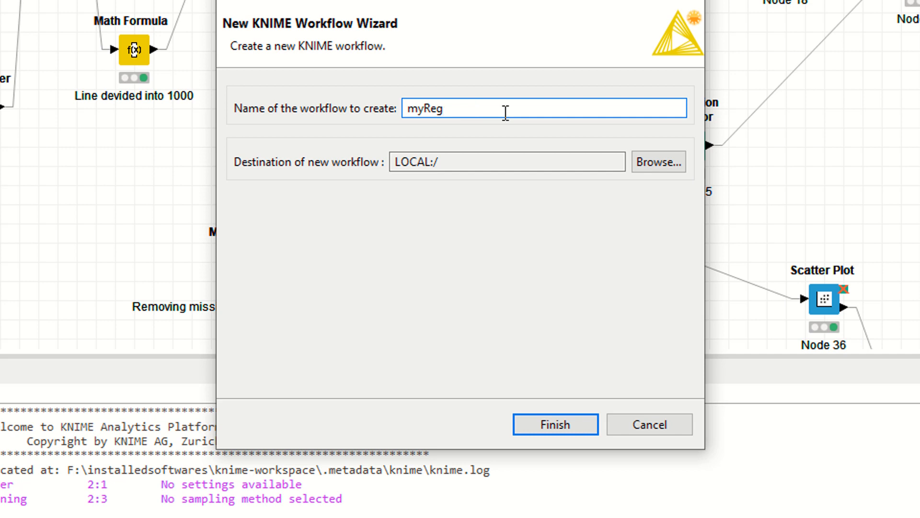
{"action": "left_click", "coordinate": [554, 424]}
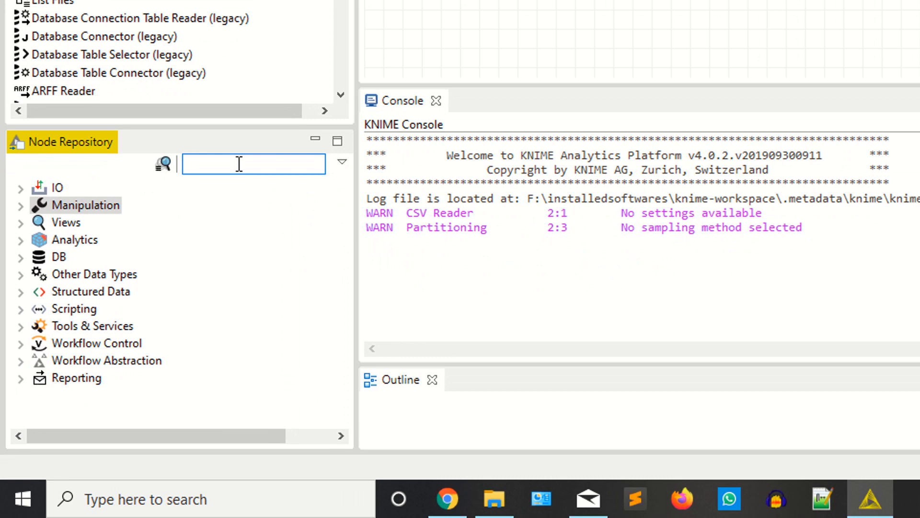
Step: Add a CSV Reader that loads the China effort estimation dataset from DataSets
{"action": "type", "text": "c"}
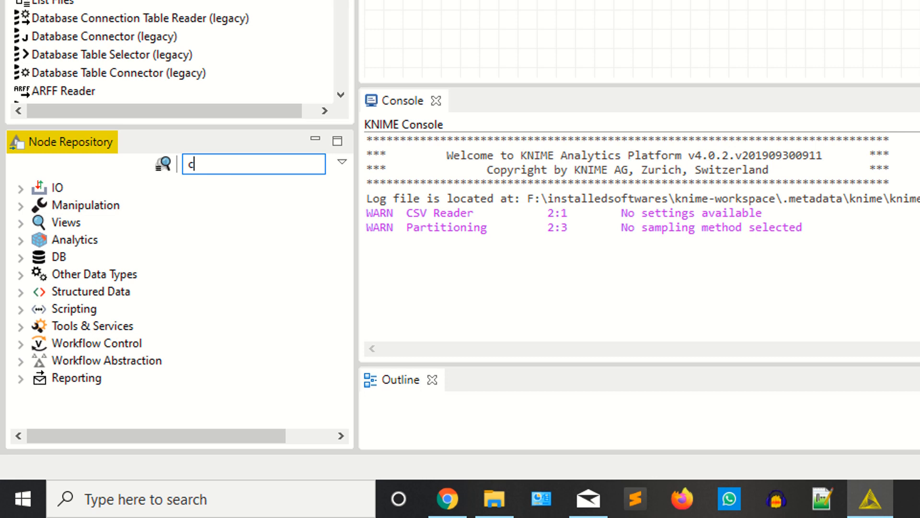
{"action": "type", "text": "sv"}
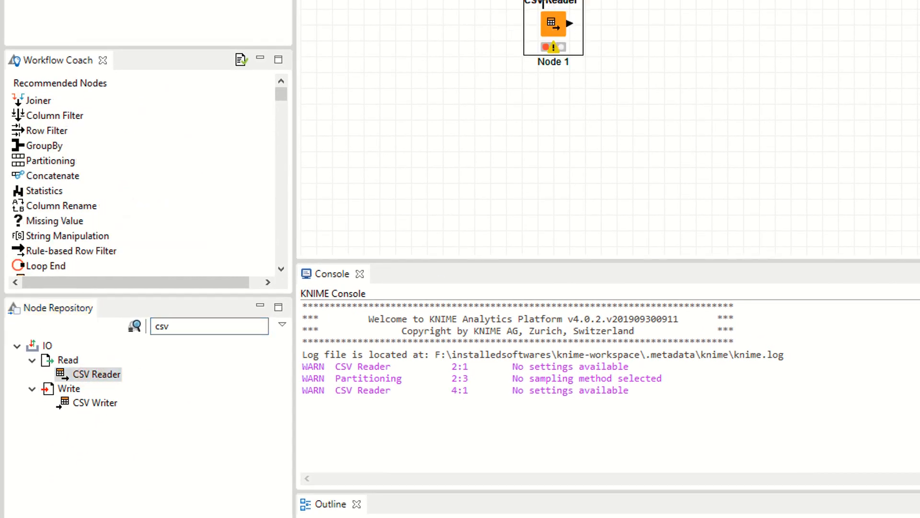
{"action": "double_click", "coordinate": [551, 23]}
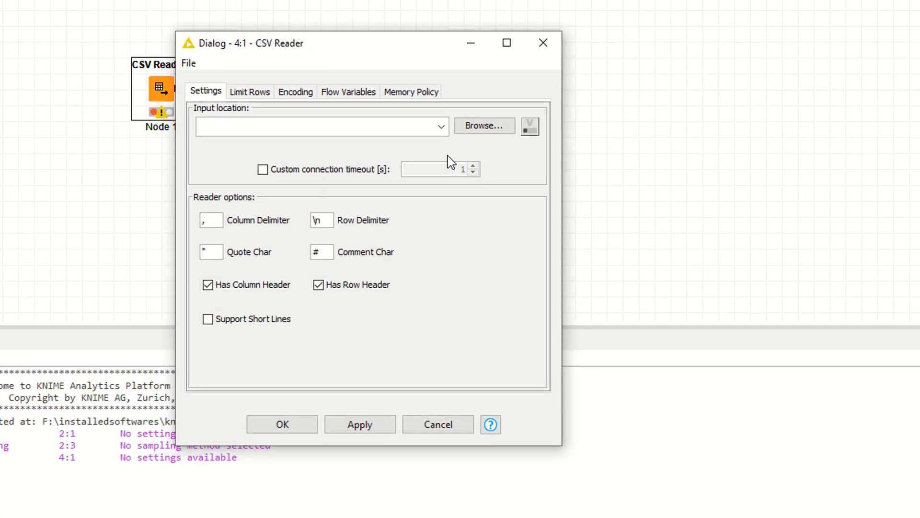
{"action": "left_click", "coordinate": [484, 125]}
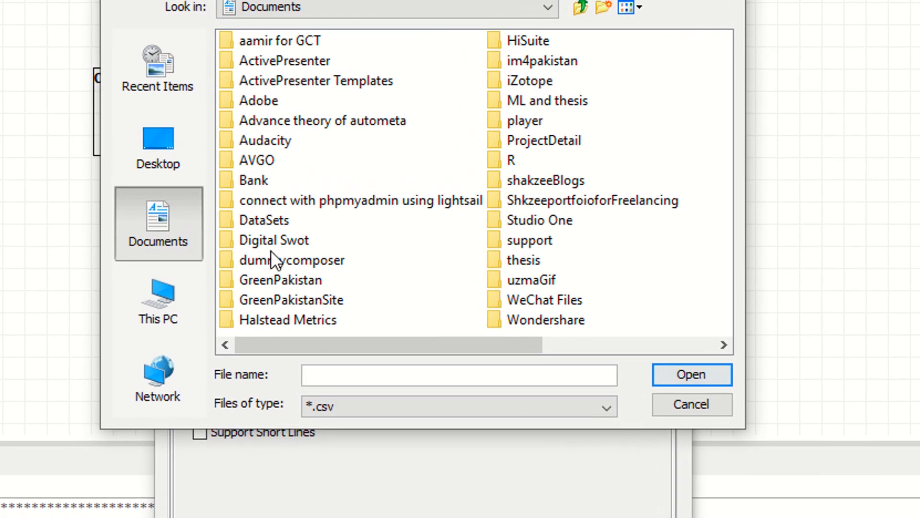
{"action": "double_click", "coordinate": [270, 219]}
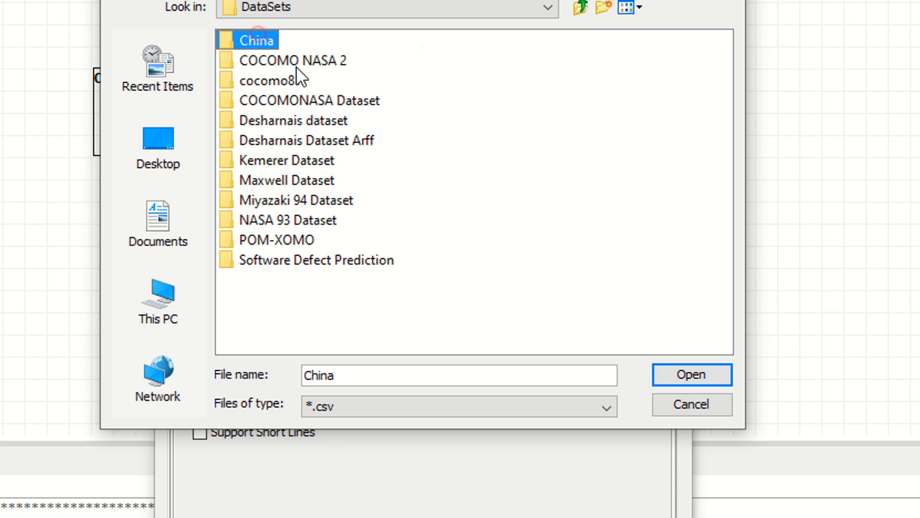
{"action": "left_click", "coordinate": [691, 374]}
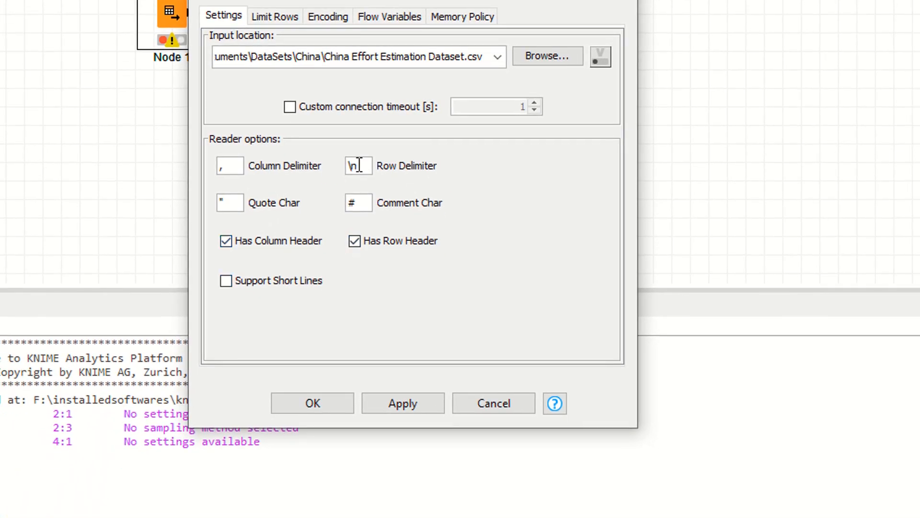
{"action": "left_click", "coordinate": [403, 403]}
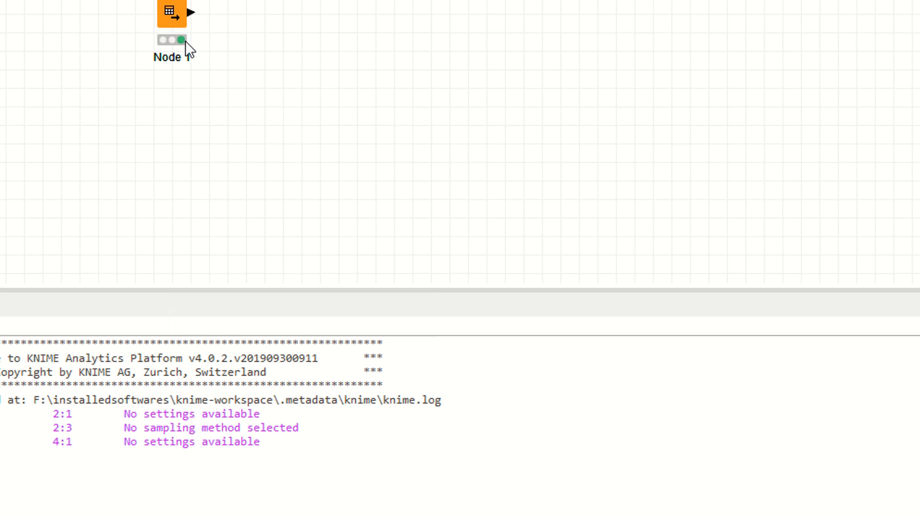
{"action": "mouse_move", "coordinate": [181, 47]}
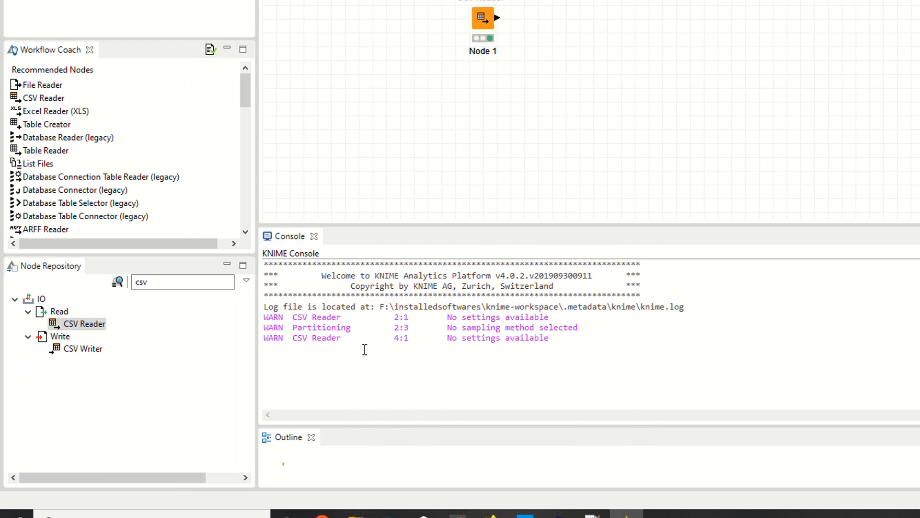
{"action": "right_click", "coordinate": [482, 17]}
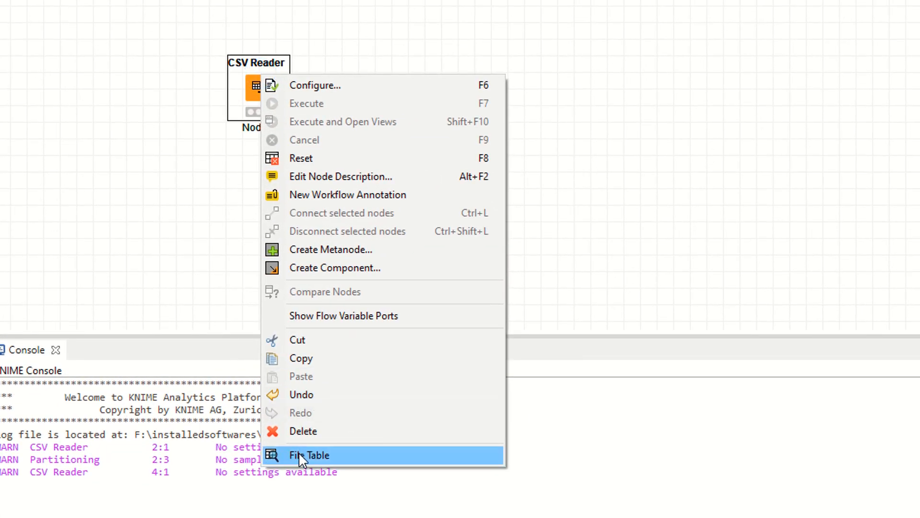
{"action": "left_click", "coordinate": [309, 455]}
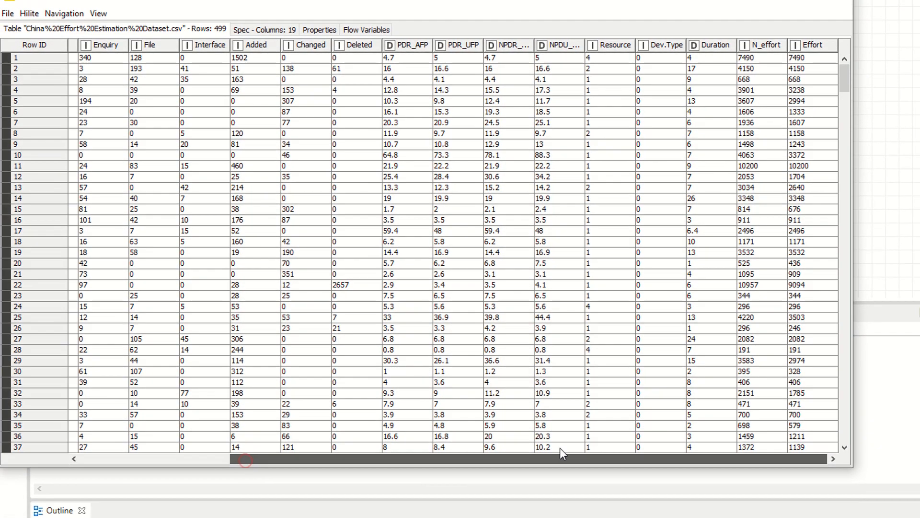
{"action": "scroll", "scroll_direction": "left", "scroll_amount": 3}
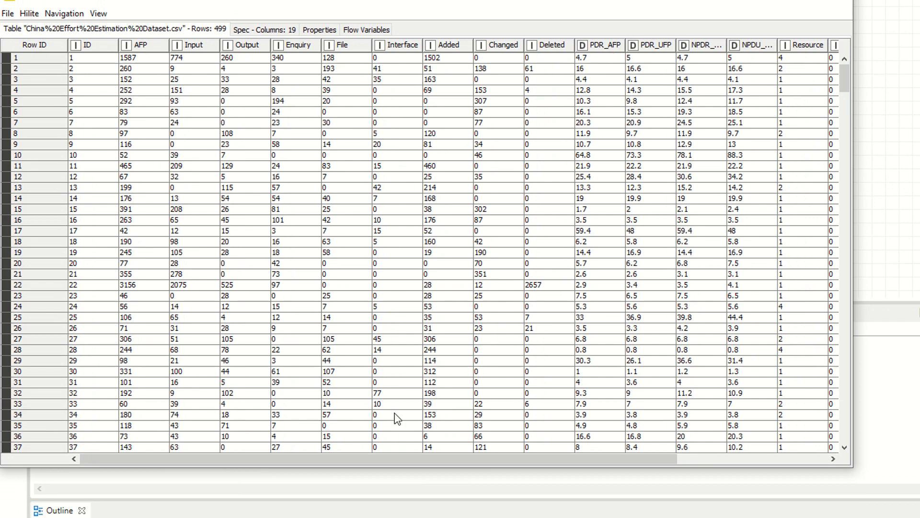
{"action": "scroll", "scroll_direction": "right", "scroll_amount": 3}
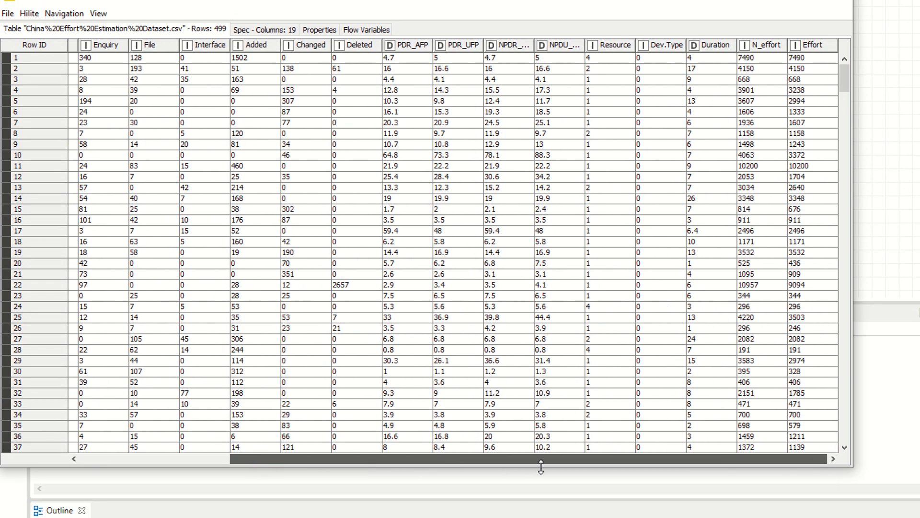
{"action": "mouse_move", "coordinate": [581, 457]}
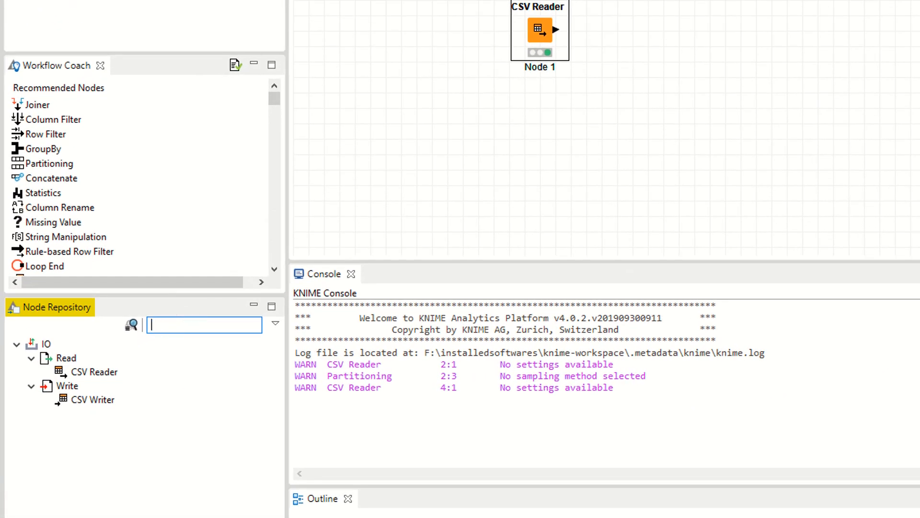
Step: Add a Linear Regression Learner targeting Effort, with ID and N_effort excluded
{"action": "type", "text": "lin"}
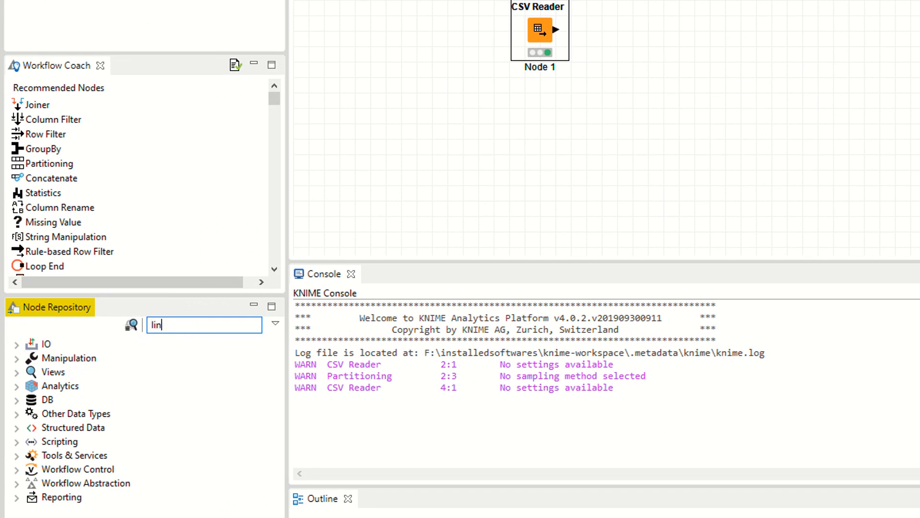
{"action": "type", "text": "ear"}
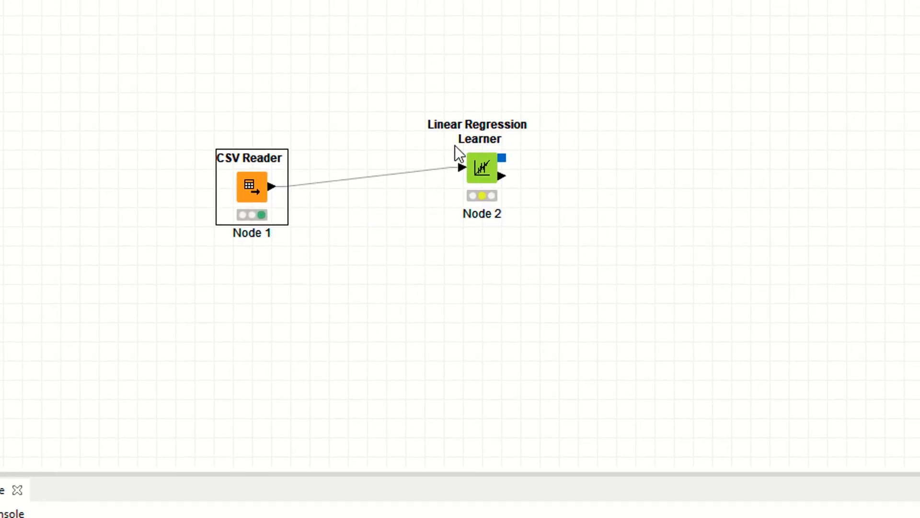
{"action": "right_click", "coordinate": [482, 168]}
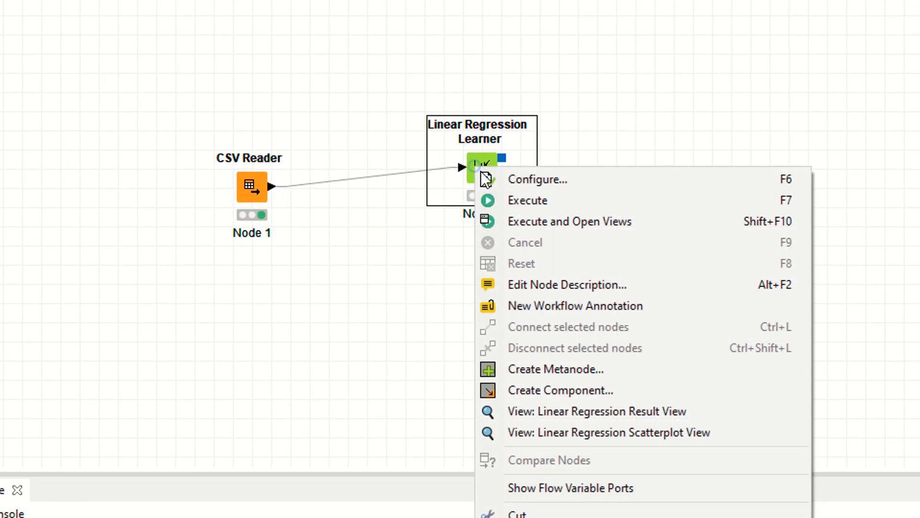
{"action": "left_click", "coordinate": [536, 179]}
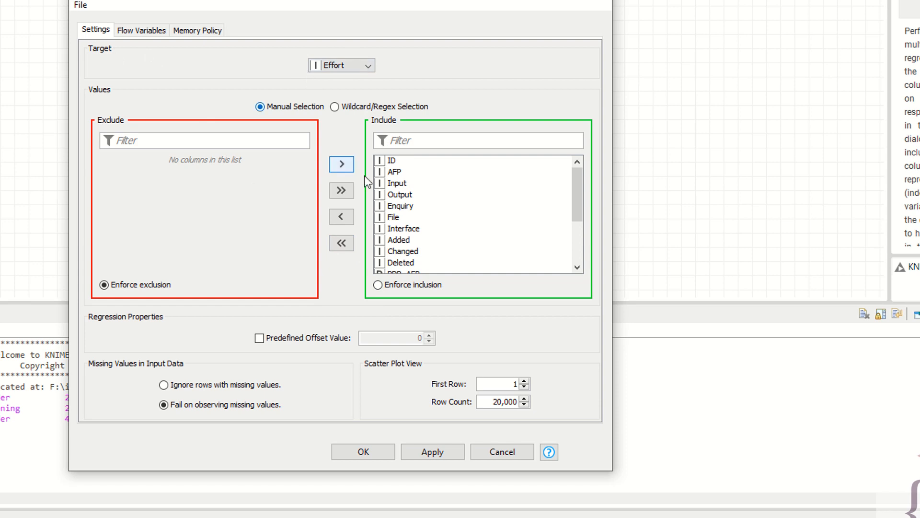
{"action": "left_click", "coordinate": [341, 216]}
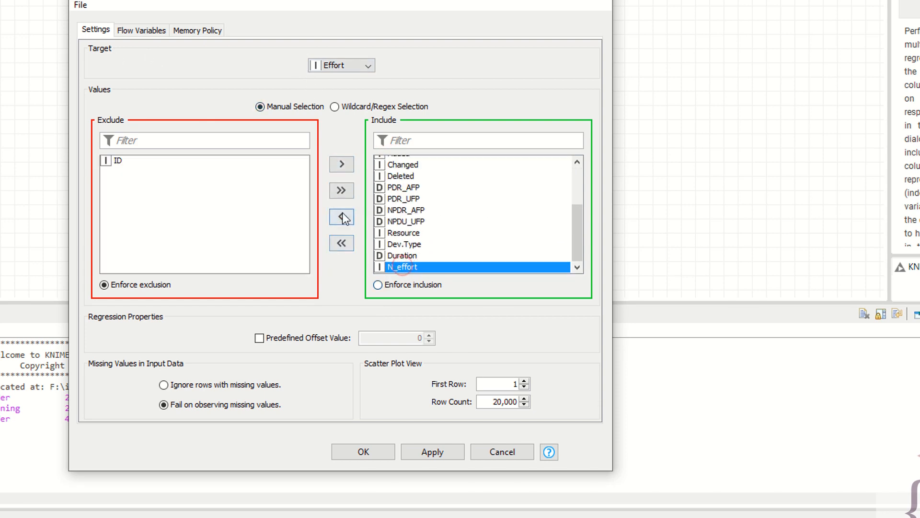
{"action": "left_click", "coordinate": [342, 217]}
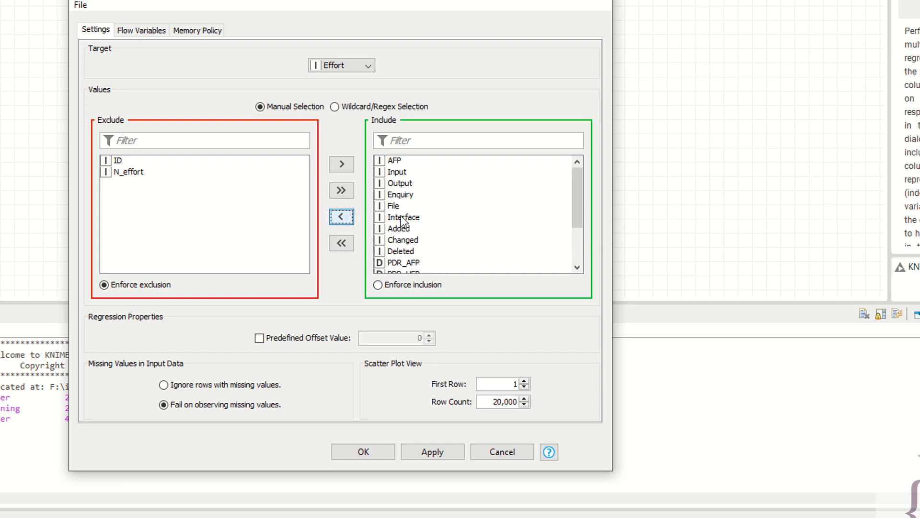
{"action": "mouse_move", "coordinate": [401, 186]}
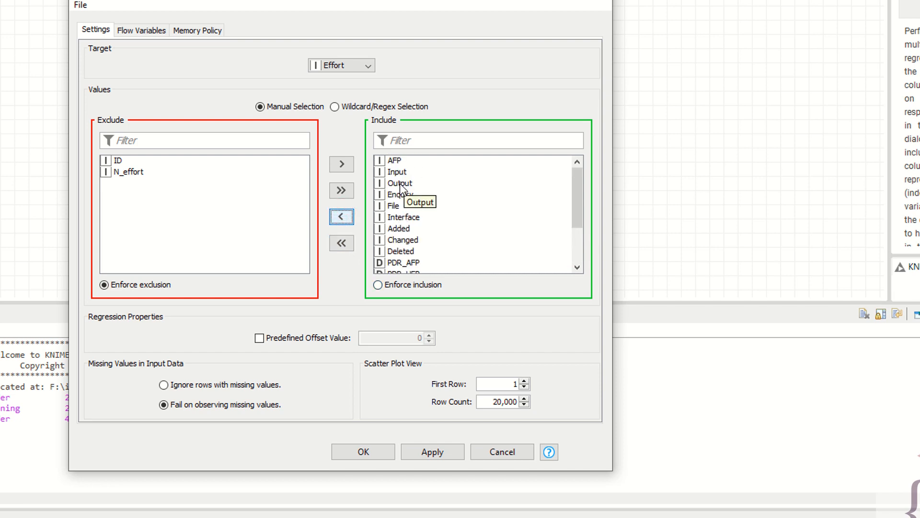
{"action": "mouse_move", "coordinate": [141, 375]}
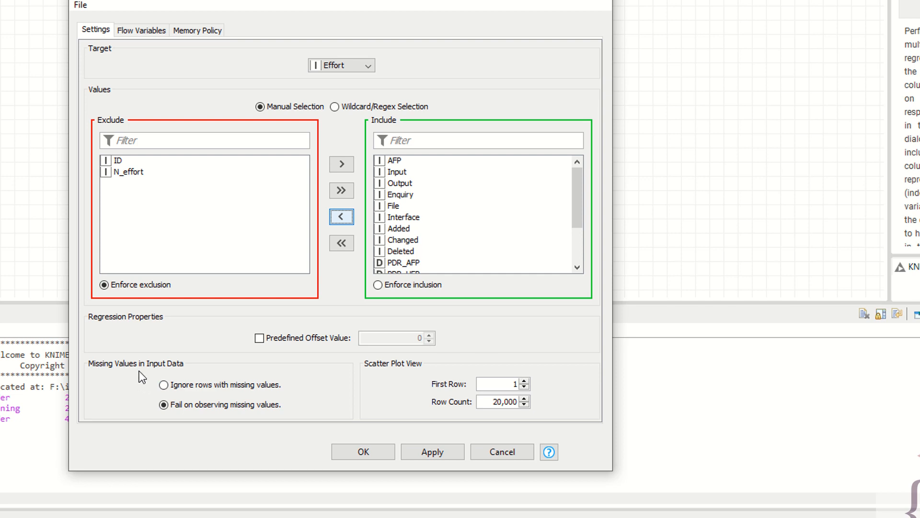
{"action": "mouse_move", "coordinate": [312, 376]}
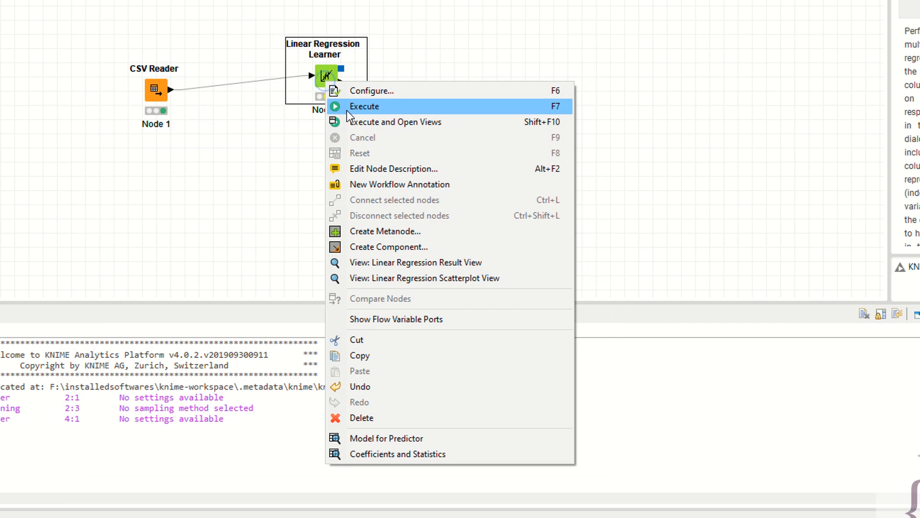
{"action": "mouse_move", "coordinate": [404, 309]}
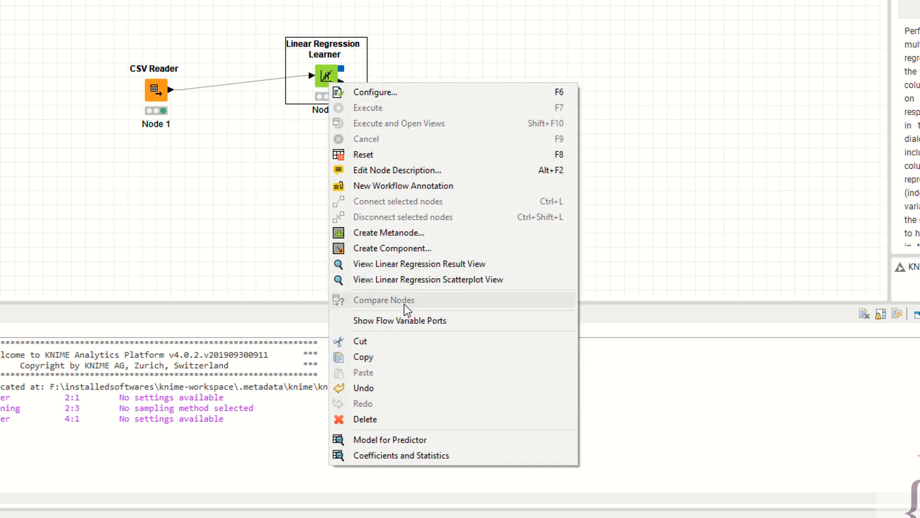
Step: View the learner's regression results (R² 0.7009) and its scatterplot
{"action": "left_click", "coordinate": [419, 264]}
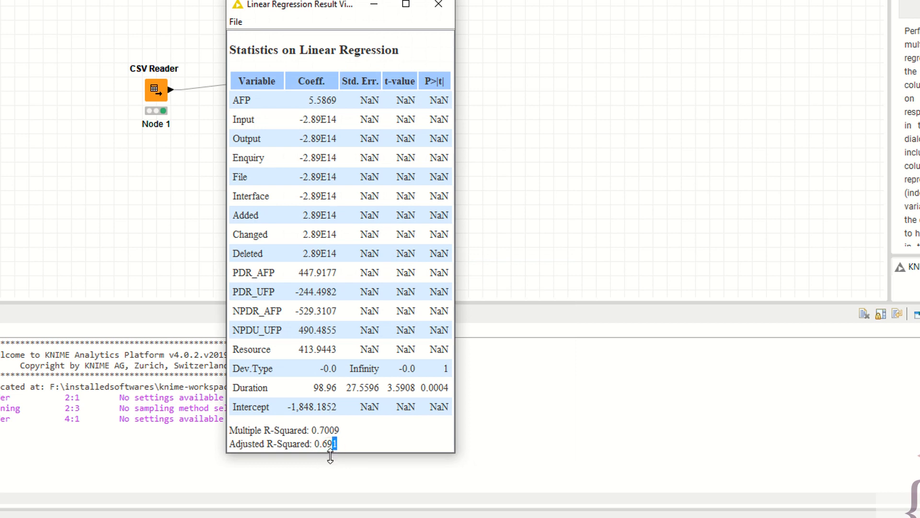
{"action": "mouse_move", "coordinate": [350, 407]}
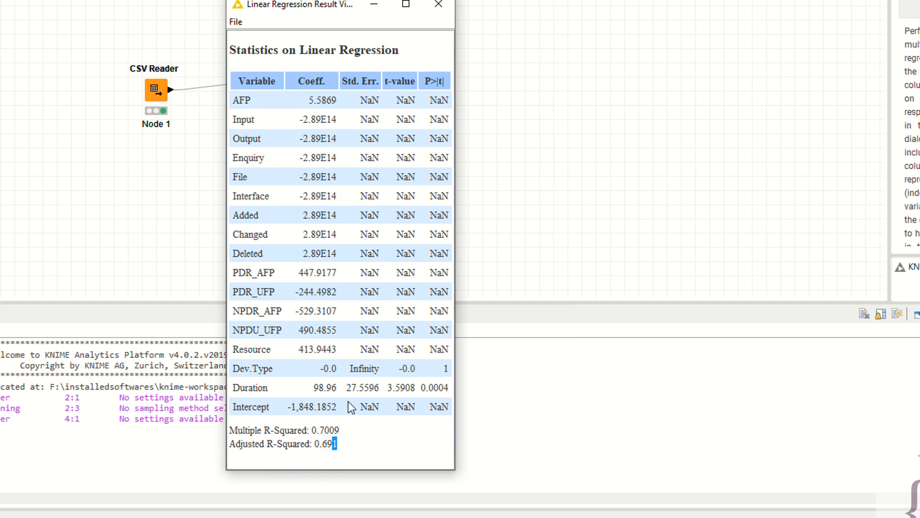
{"action": "left_click", "coordinate": [437, 5]}
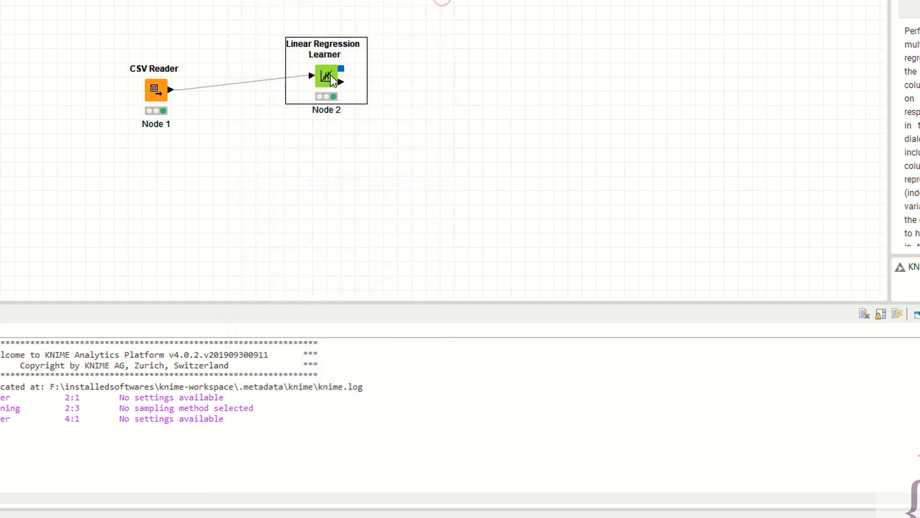
{"action": "right_click", "coordinate": [326, 76]}
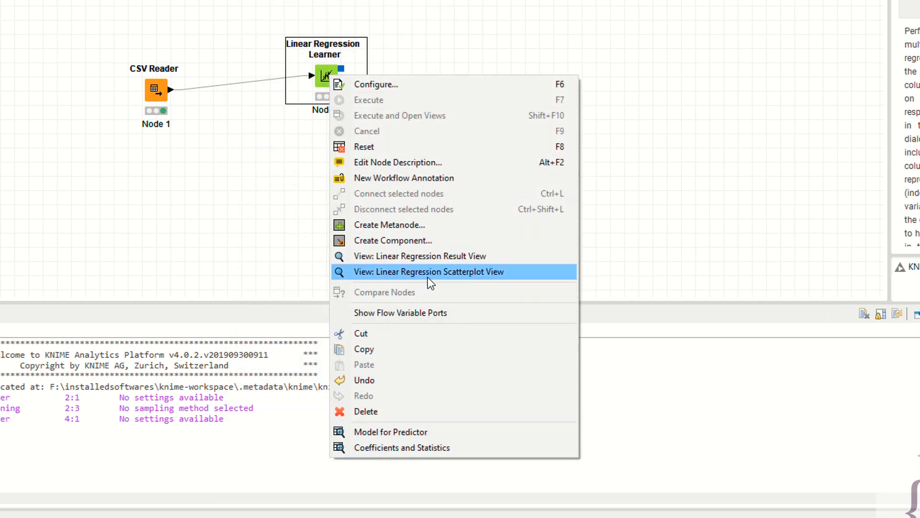
{"action": "left_click", "coordinate": [429, 271]}
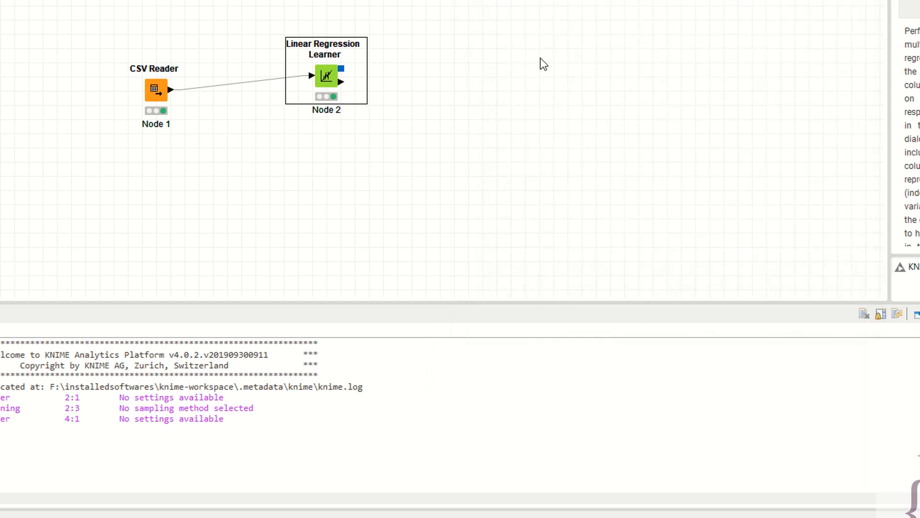
Step: Reopen the learner's settings and search the node repository for 'linear'
{"action": "right_click", "coordinate": [325, 77]}
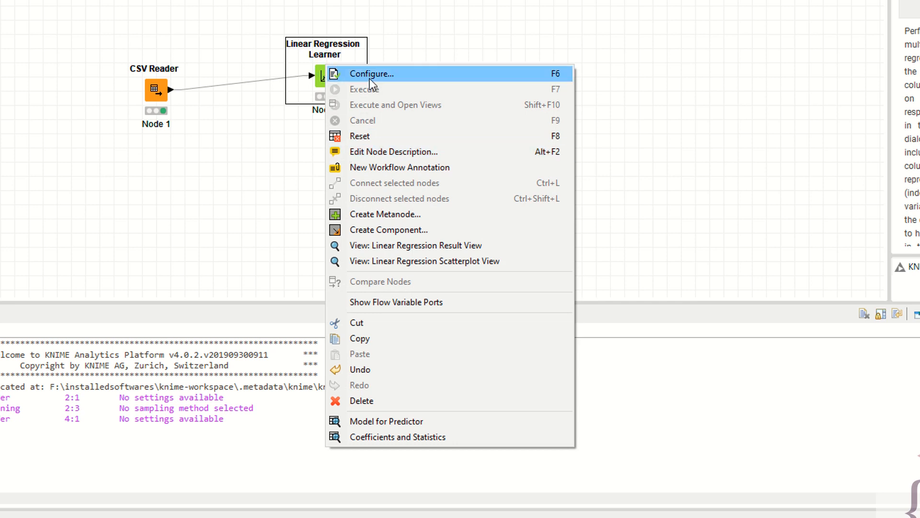
{"action": "left_click", "coordinate": [372, 73]}
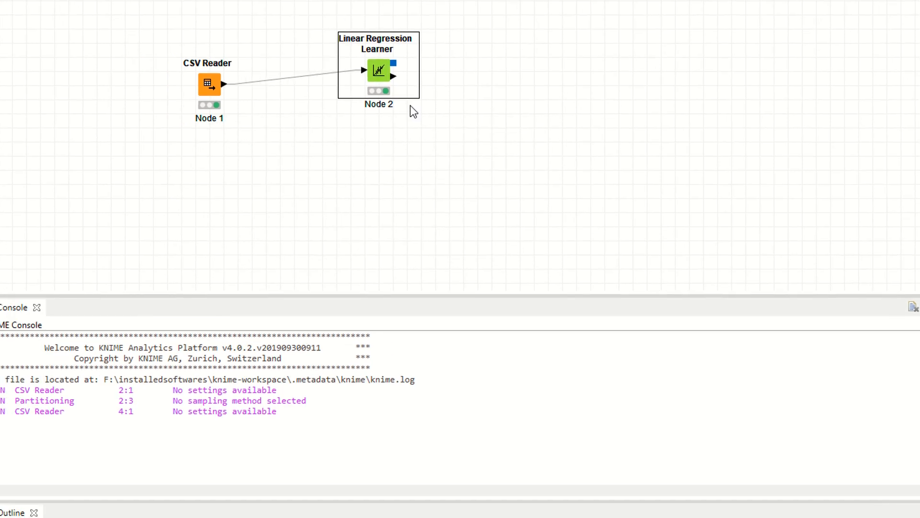
{"action": "type", "text": "linear"}
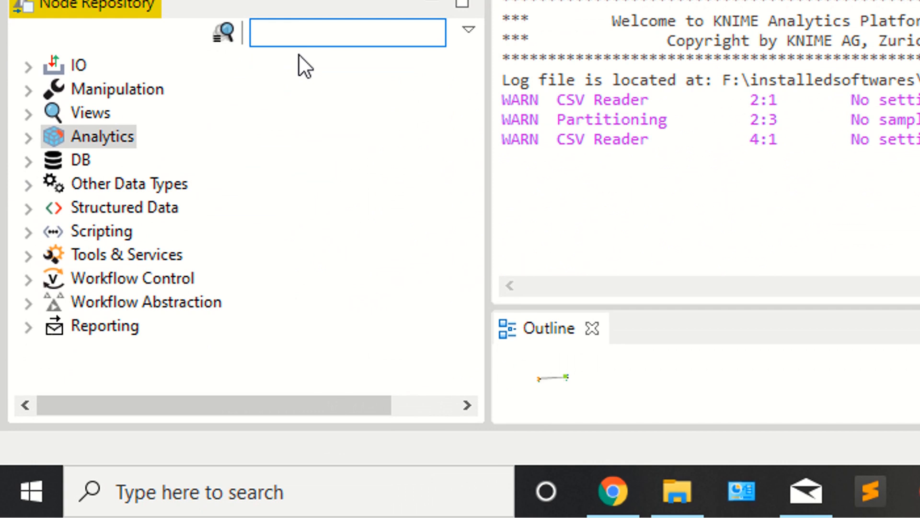
Step: Insert a Partitioning node into the CSV Reader–Learner connection
{"action": "type", "text": "parti"}
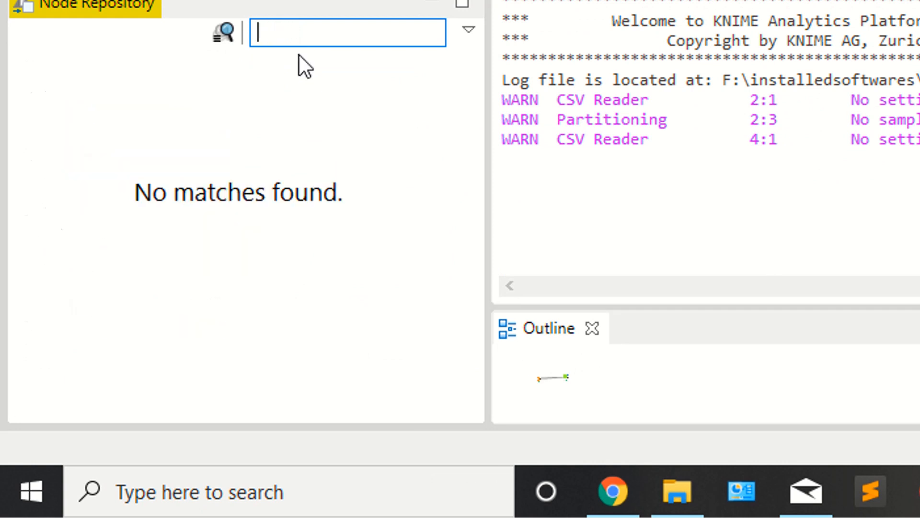
{"action": "type", "text": "par"}
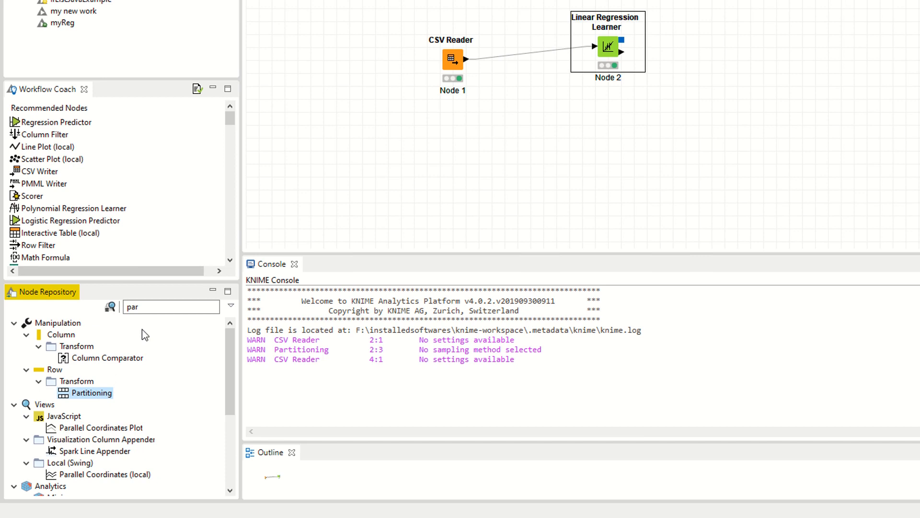
{"action": "type", "text": "ti"}
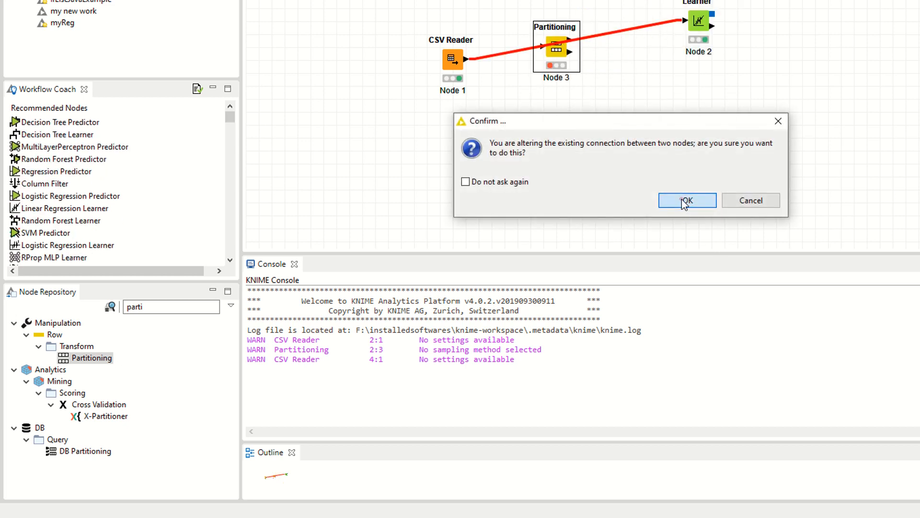
{"action": "left_click", "coordinate": [687, 200]}
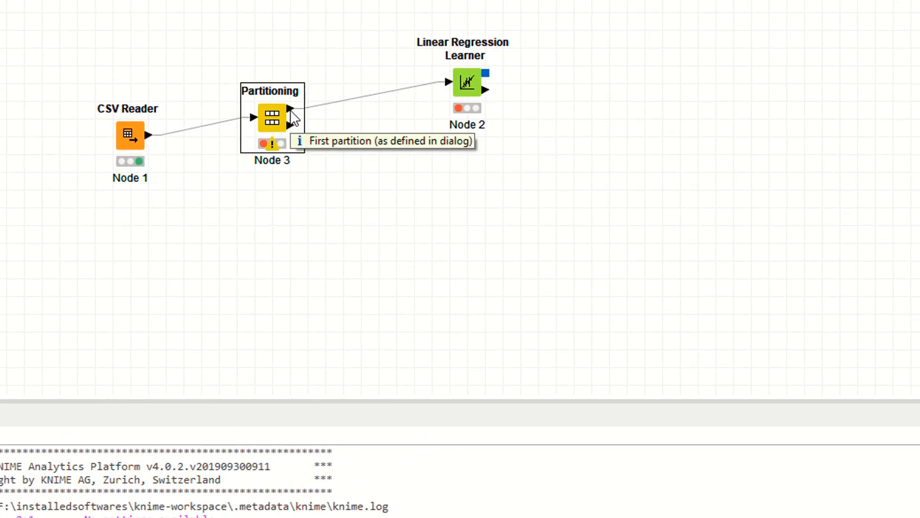
Step: Configure Partitioning for a randomly drawn 80% relative first partition
{"action": "right_click", "coordinate": [271, 115]}
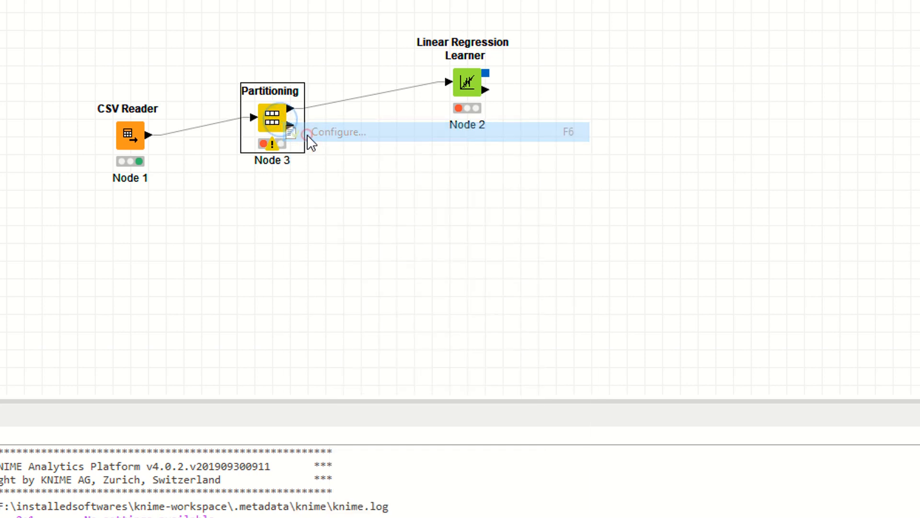
{"action": "left_click", "coordinate": [338, 132]}
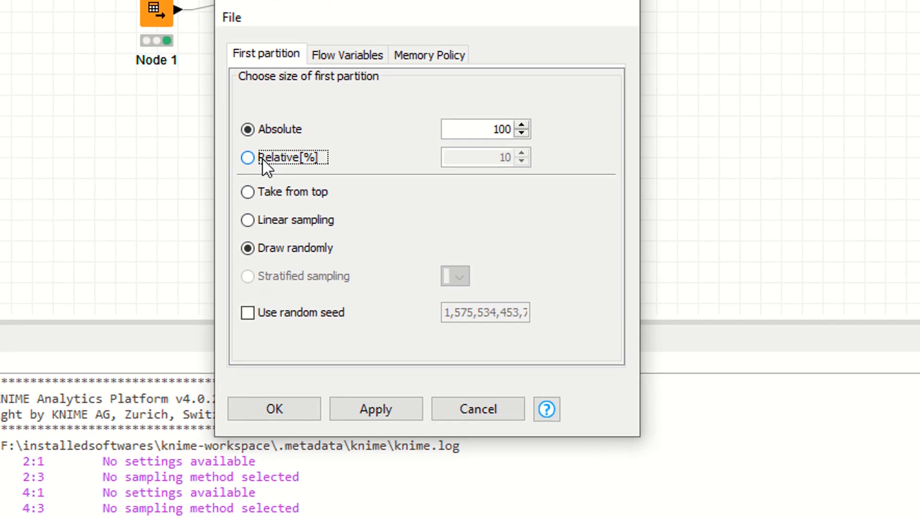
{"action": "left_click", "coordinate": [247, 157]}
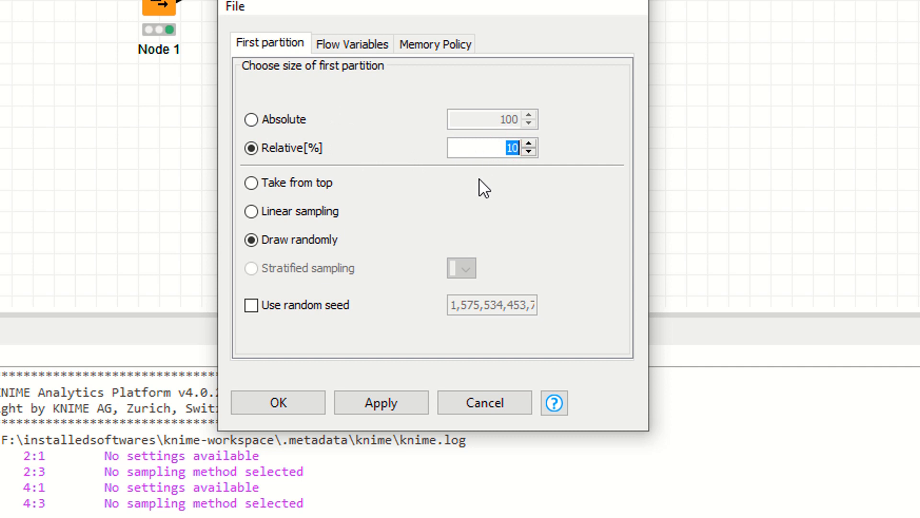
{"action": "left_click", "coordinate": [380, 402]}
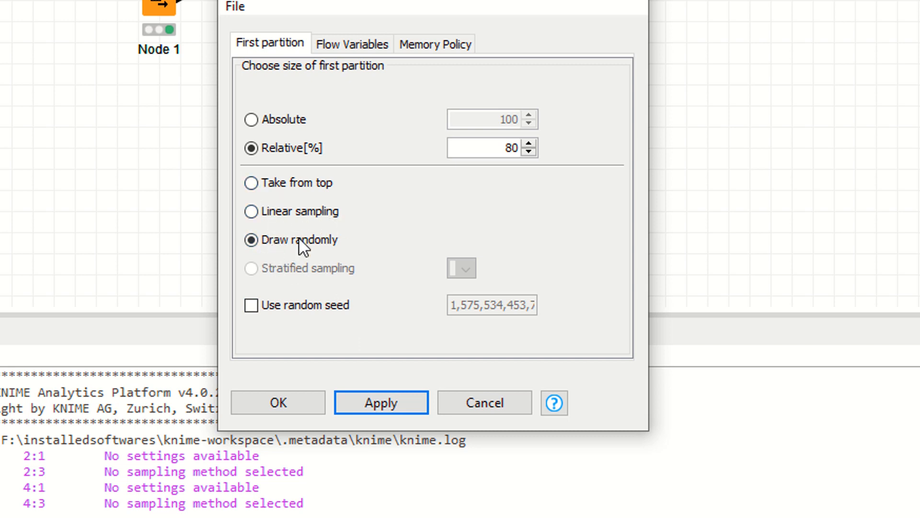
{"action": "mouse_move", "coordinate": [379, 382]}
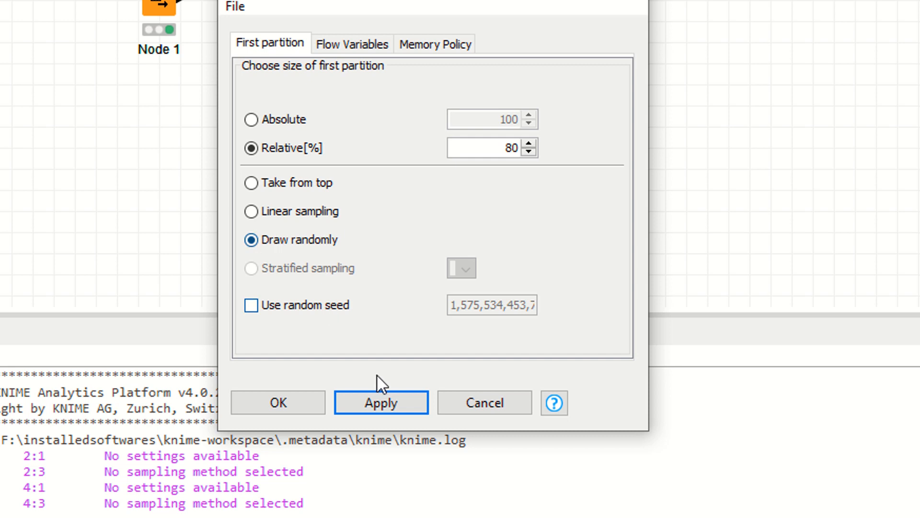
{"action": "right_click", "coordinate": [326, 9]}
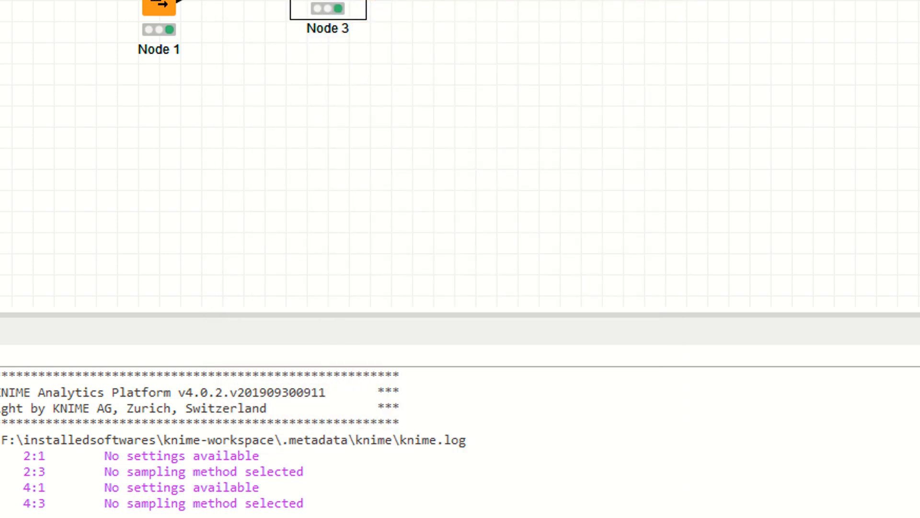
{"action": "mouse_move", "coordinate": [337, 8]}
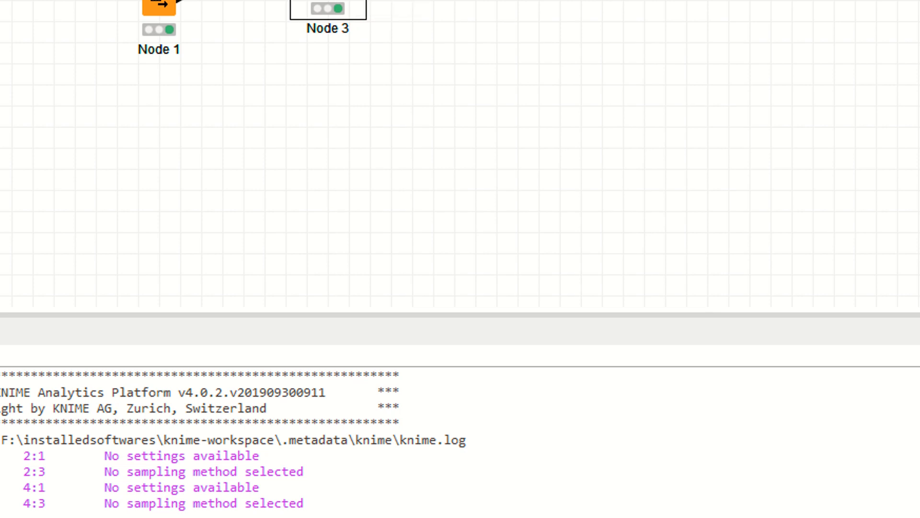
{"action": "mouse_move", "coordinate": [345, 8]}
{"action": "type", "text": "lin"}
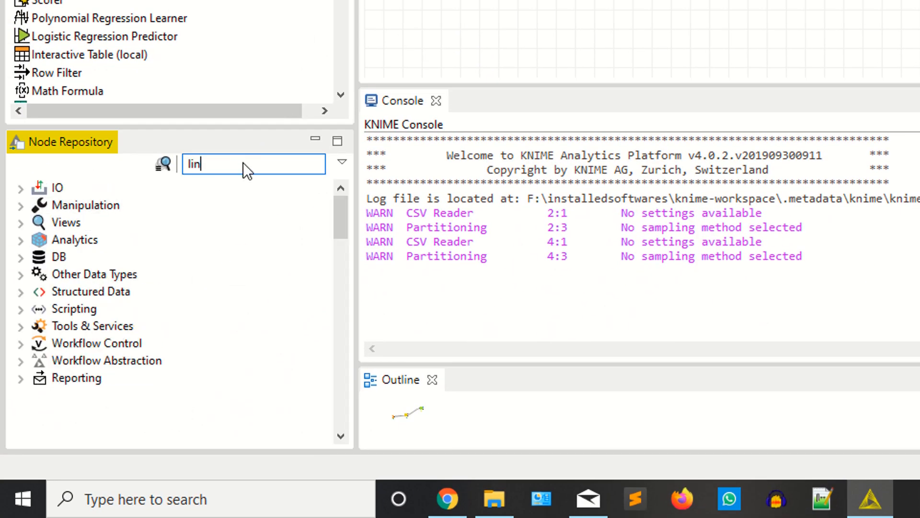
Step: Execute the Linear Regression Learner and bring up the Regression Predictor's actions
{"action": "key", "text": "BackSpace"}
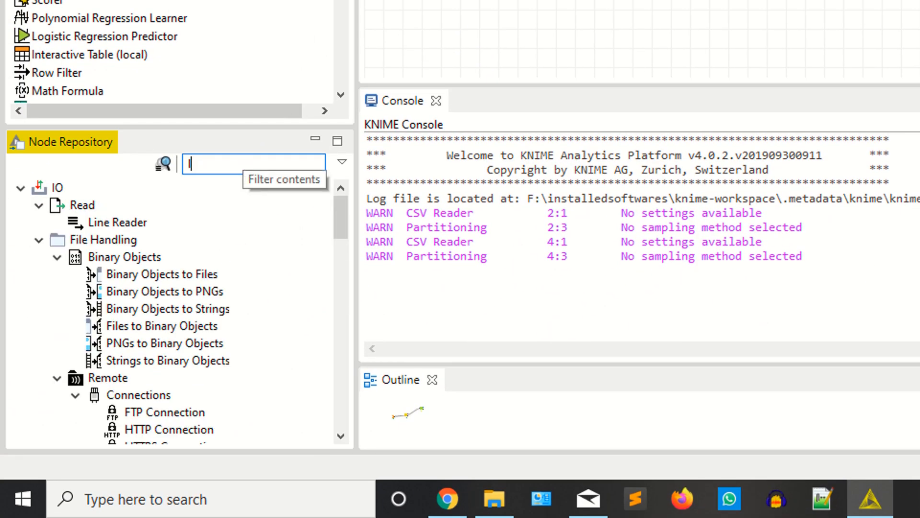
{"action": "type", "text": "linear"}
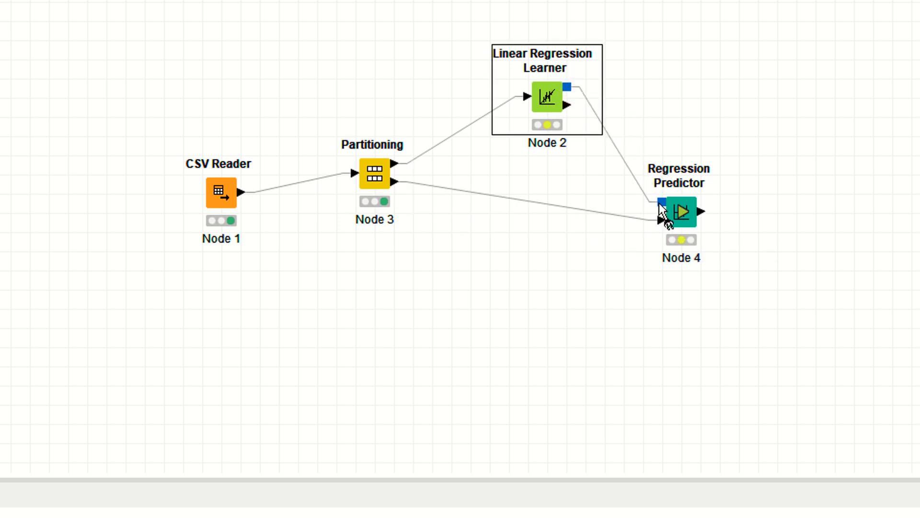
{"action": "mouse_move", "coordinate": [406, 359]}
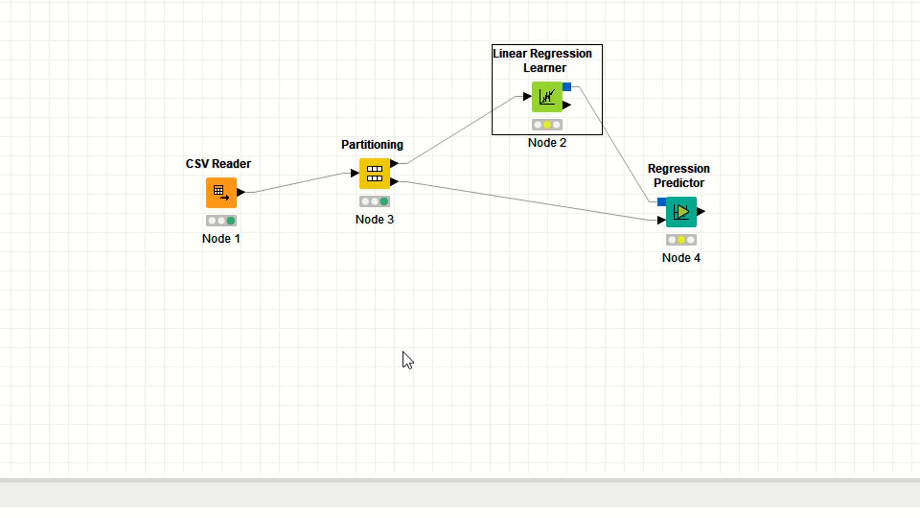
{"action": "mouse_move", "coordinate": [727, 269]}
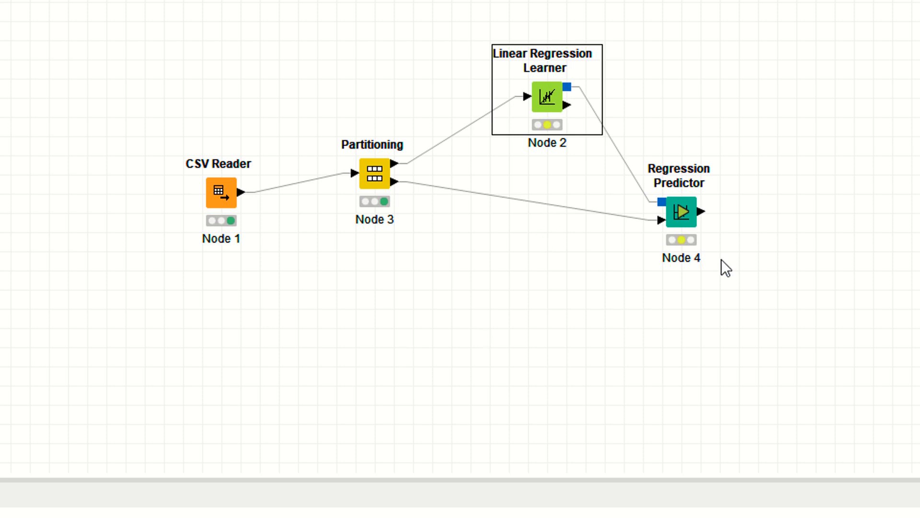
{"action": "right_click", "coordinate": [547, 99]}
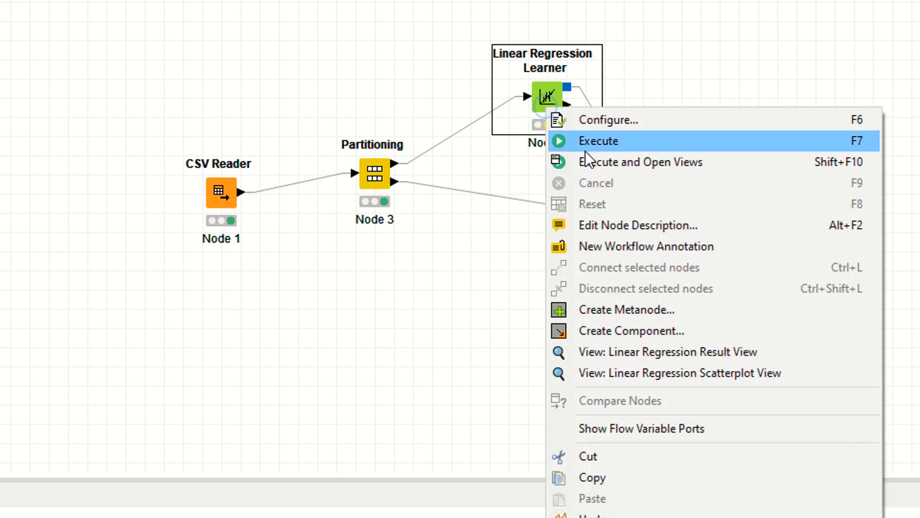
{"action": "left_click", "coordinate": [598, 141]}
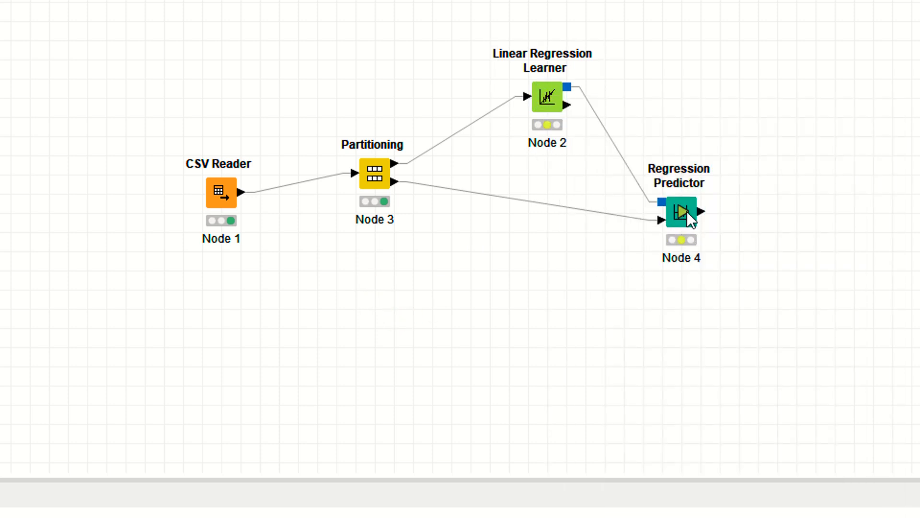
{"action": "right_click", "coordinate": [680, 211]}
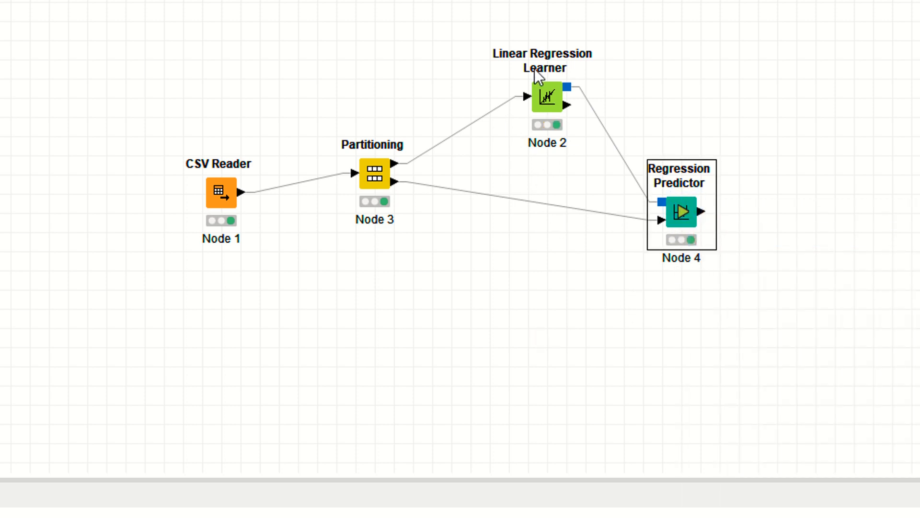
{"action": "mouse_move", "coordinate": [517, 122]}
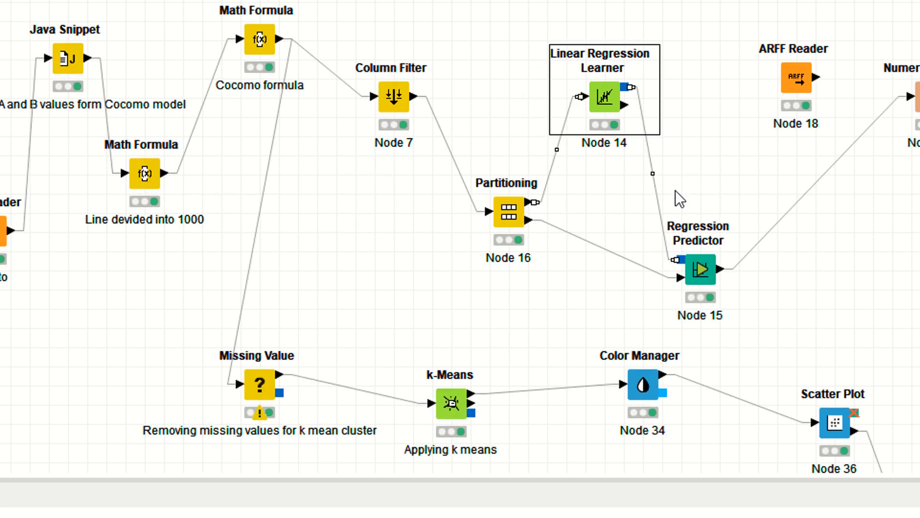
{"action": "mouse_move", "coordinate": [590, 112]}
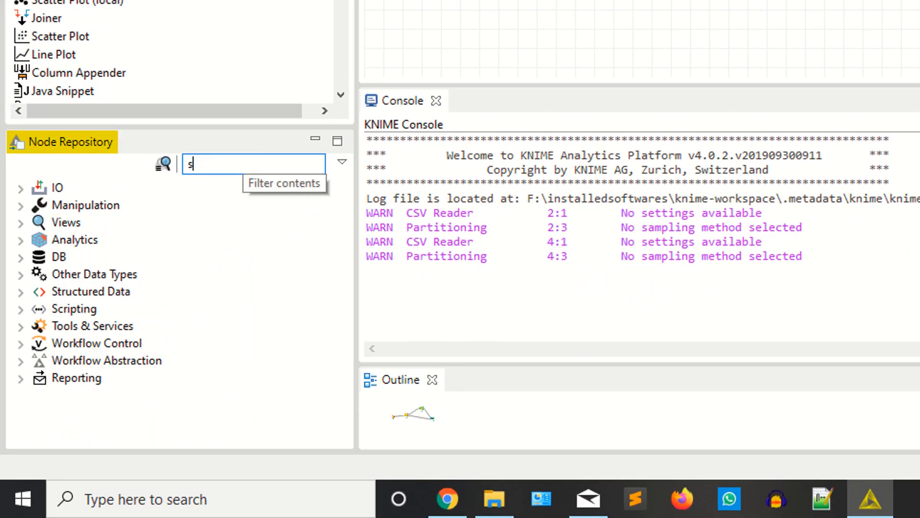
Step: Add a Numeric Scorer after the Regression Predictor with Effort as reference column
{"action": "type", "text": "cor"}
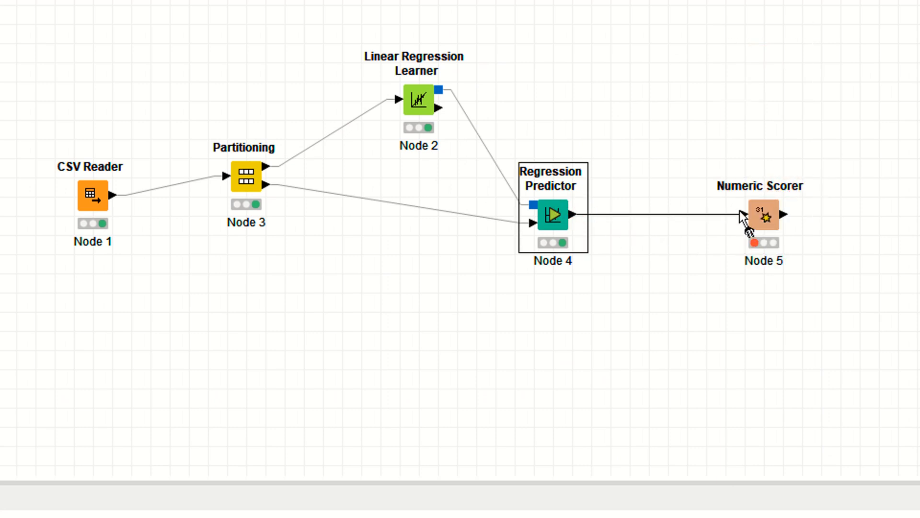
{"action": "right_click", "coordinate": [763, 215]}
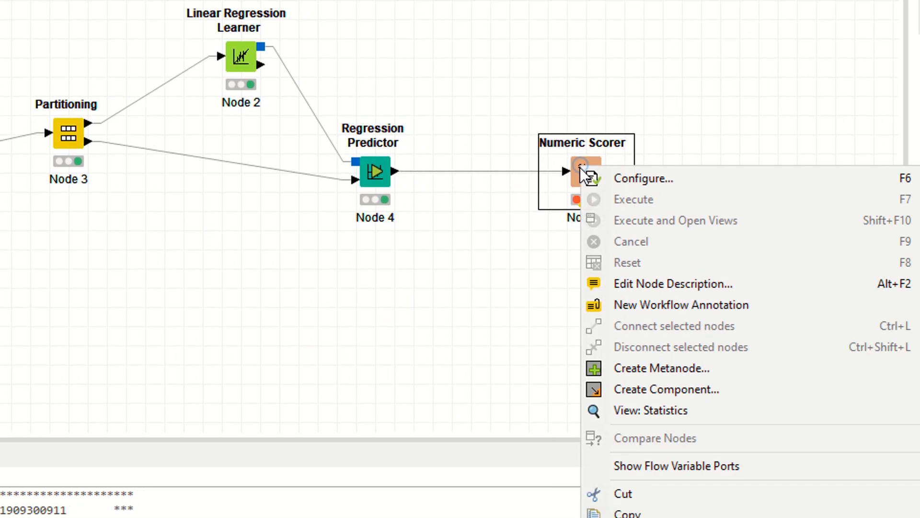
{"action": "left_click", "coordinate": [643, 179]}
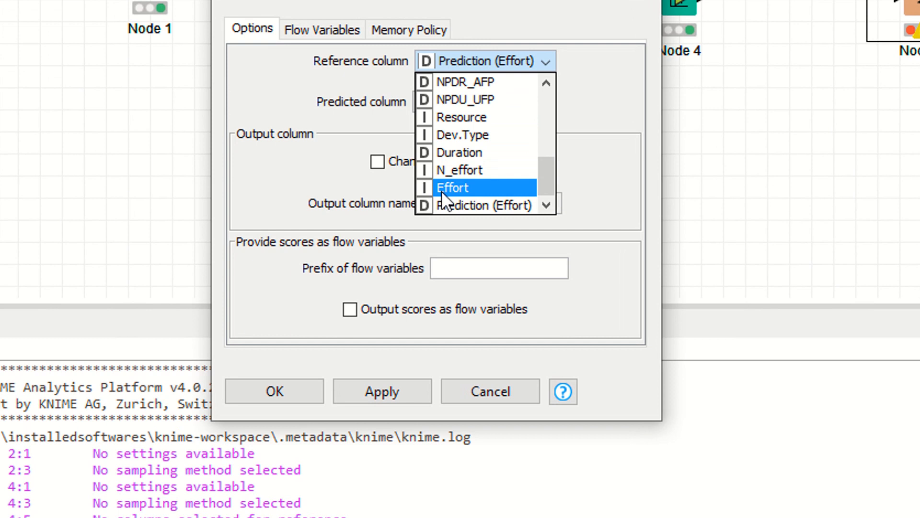
{"action": "left_click", "coordinate": [453, 187]}
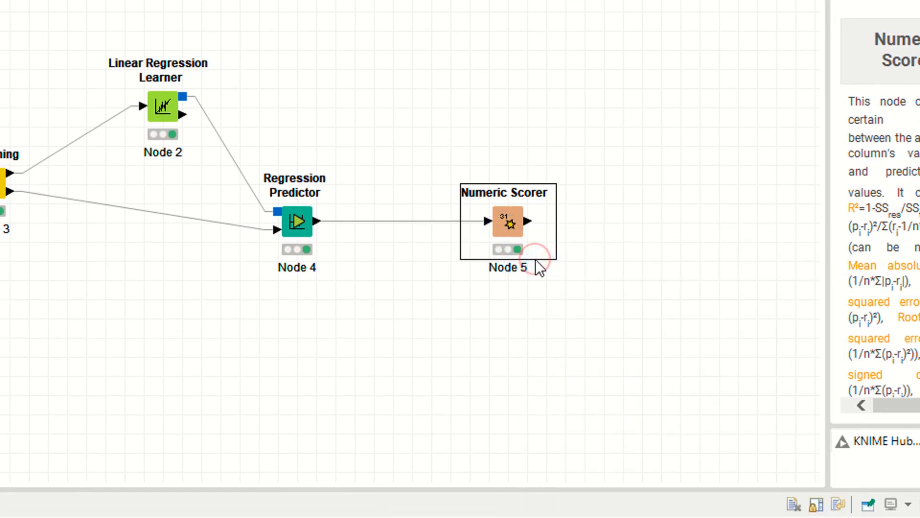
Step: Open the Numeric Scorer's statistics (R² 0.15, MAE 2,345.61) and its output table
{"action": "right_click", "coordinate": [507, 222]}
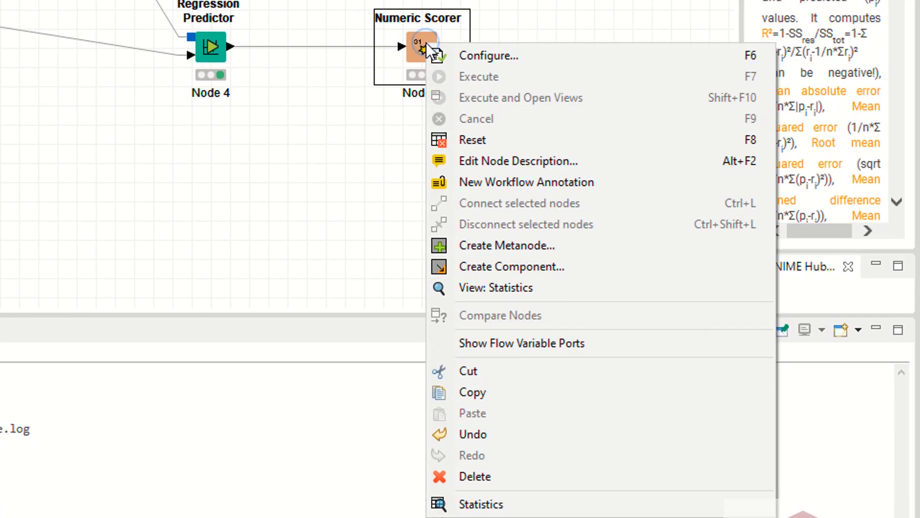
{"action": "mouse_move", "coordinate": [487, 302]}
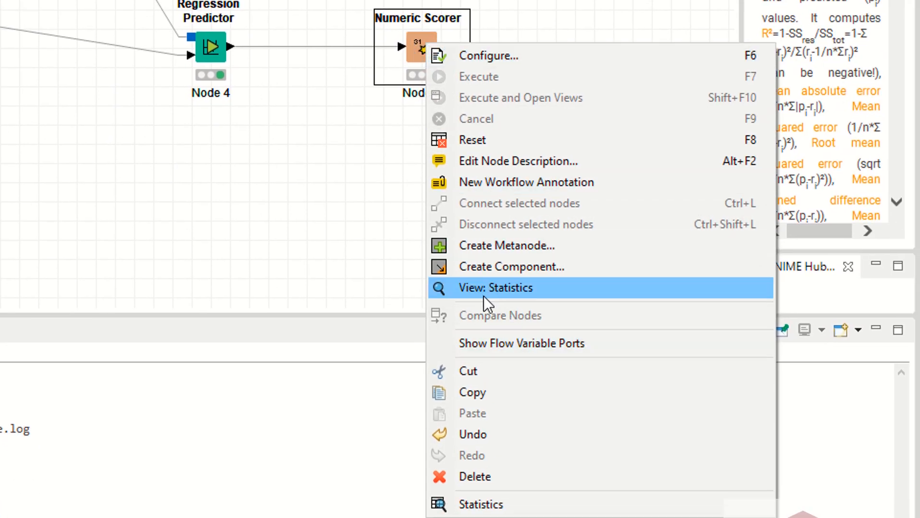
{"action": "left_click", "coordinate": [496, 287]}
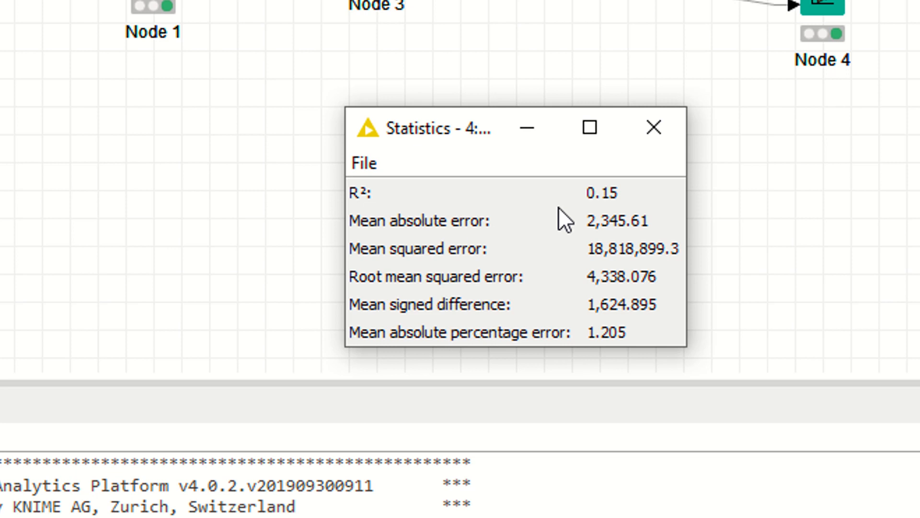
{"action": "mouse_move", "coordinate": [654, 149]}
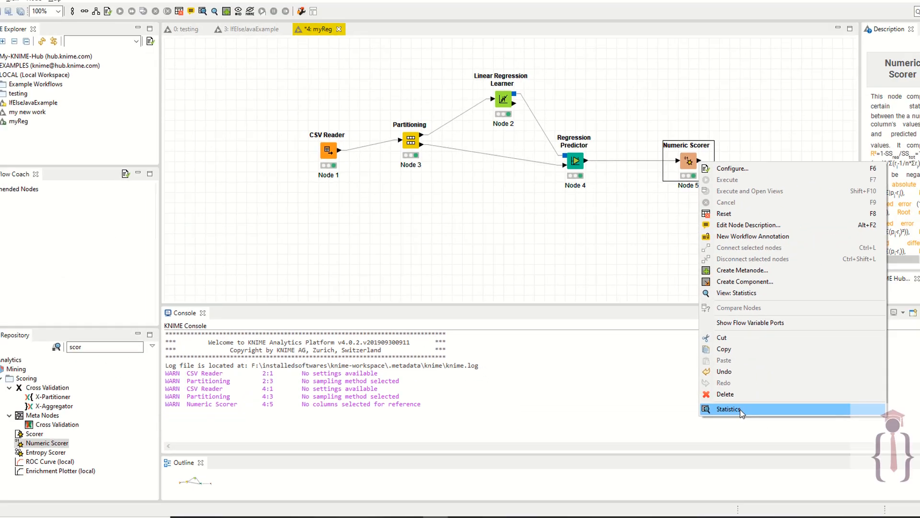
{"action": "left_click", "coordinate": [729, 408]}
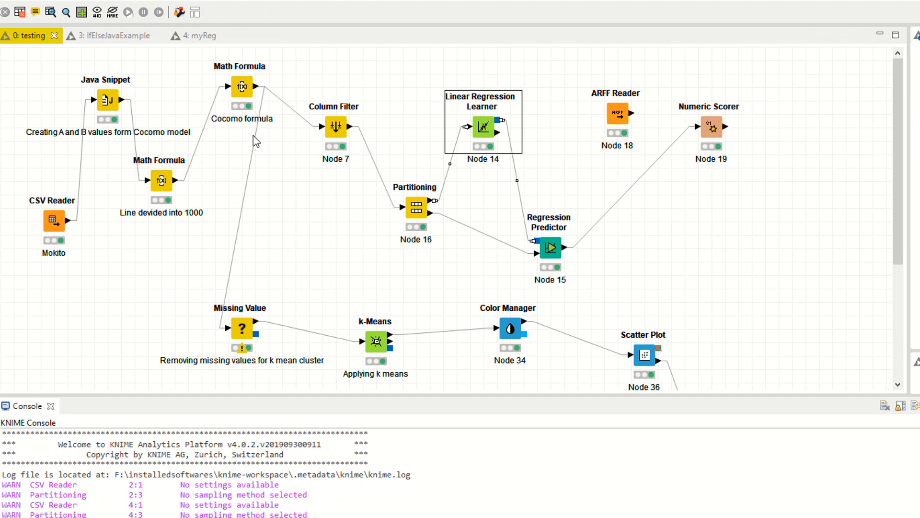
Step: Review the Mockito CSV Reader's 900-row table across its columns, then open the Partitioning settings
{"action": "right_click", "coordinate": [53, 220]}
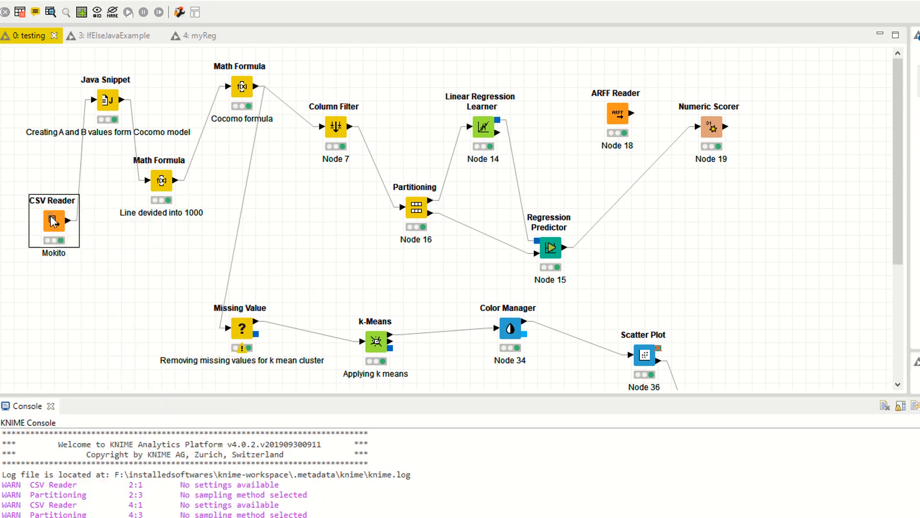
{"action": "double_click", "coordinate": [53, 220]}
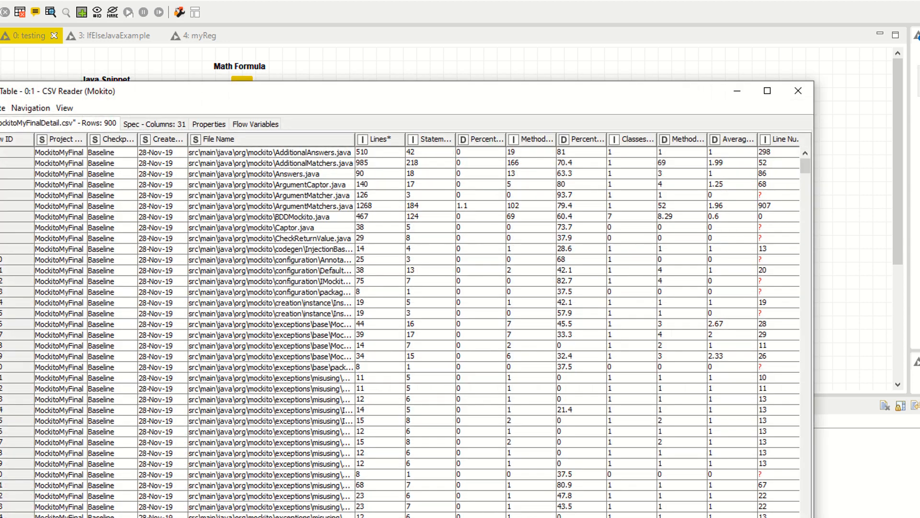
{"action": "scroll", "scroll_direction": "right", "scroll_amount": 3}
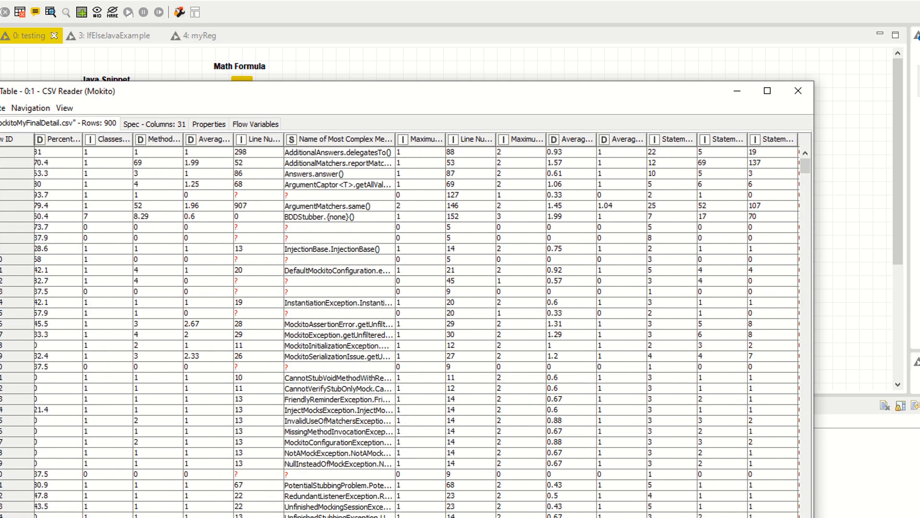
{"action": "scroll", "scroll_direction": "right", "scroll_amount": 3}
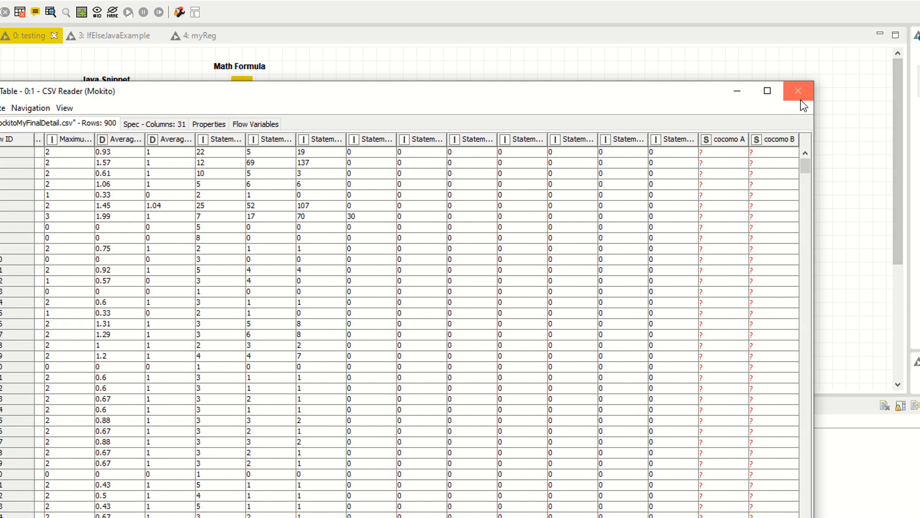
{"action": "left_click", "coordinate": [797, 91]}
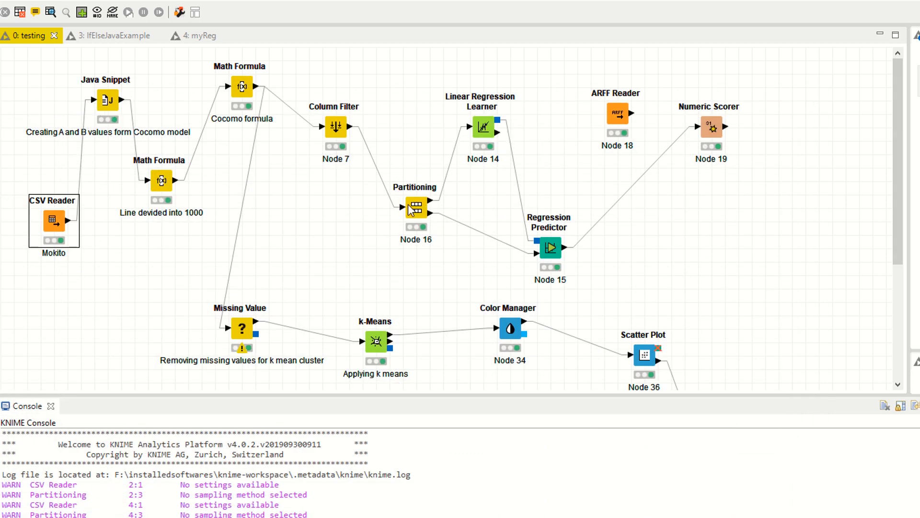
{"action": "double_click", "coordinate": [415, 208]}
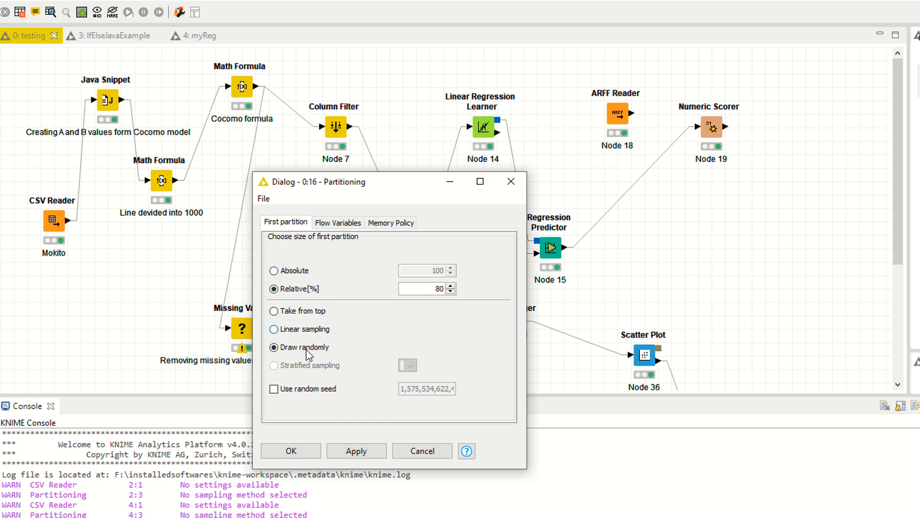
{"action": "left_click", "coordinate": [290, 451]}
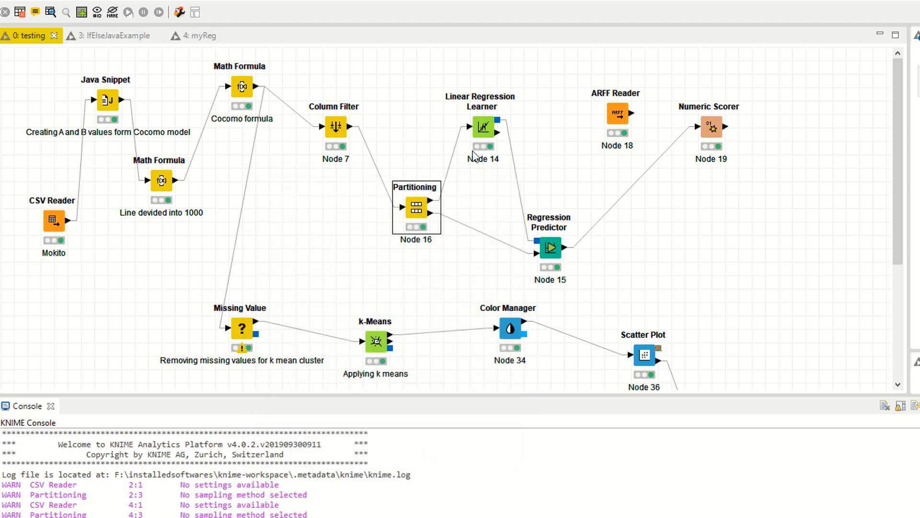
{"action": "right_click", "coordinate": [482, 126]}
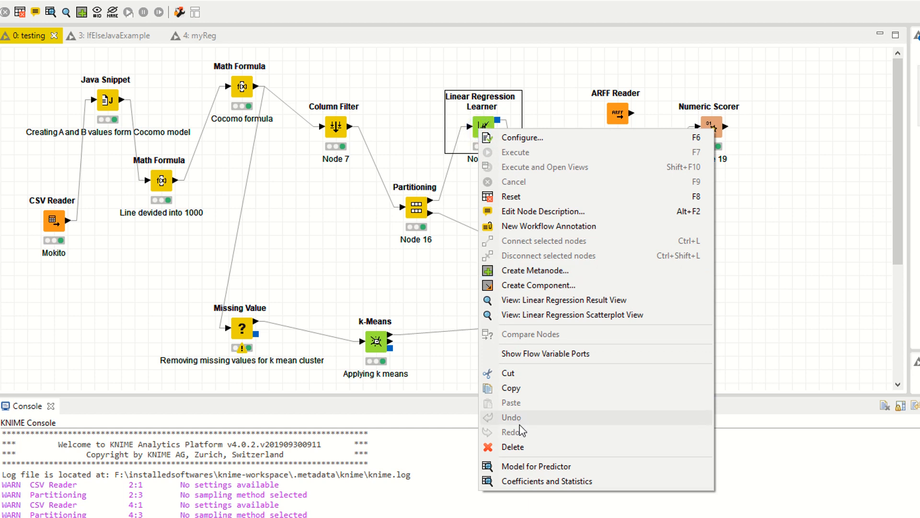
{"action": "left_click", "coordinate": [572, 314]}
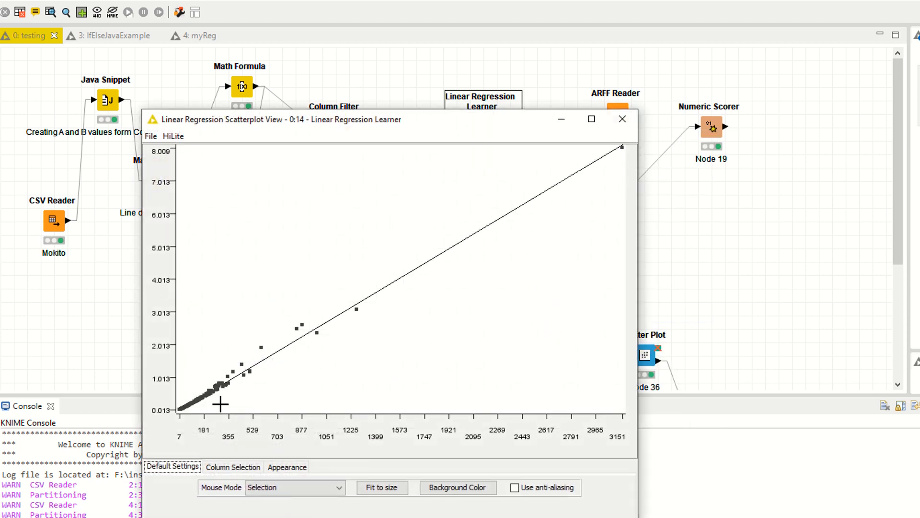
{"action": "left_click", "coordinate": [622, 119]}
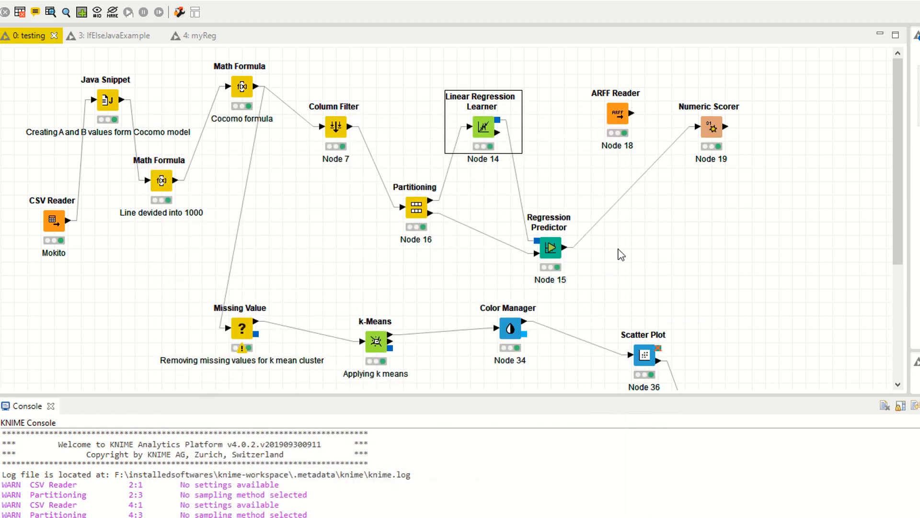
{"action": "right_click", "coordinate": [711, 128]}
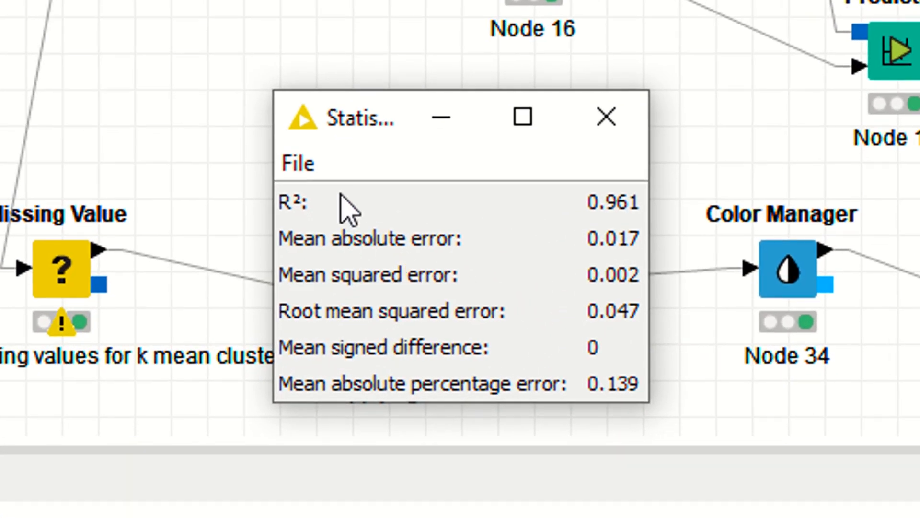
{"action": "mouse_move", "coordinate": [575, 229]}
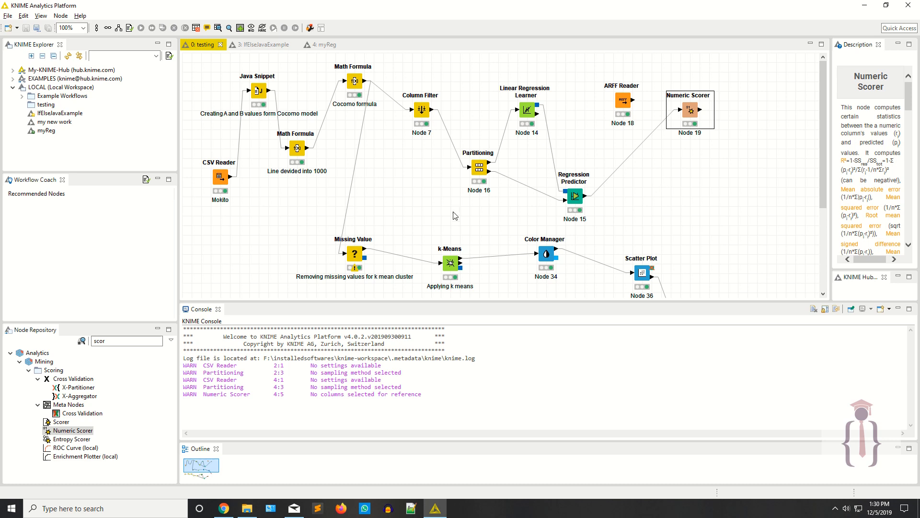
{"action": "mouse_move", "coordinate": [402, 230]}
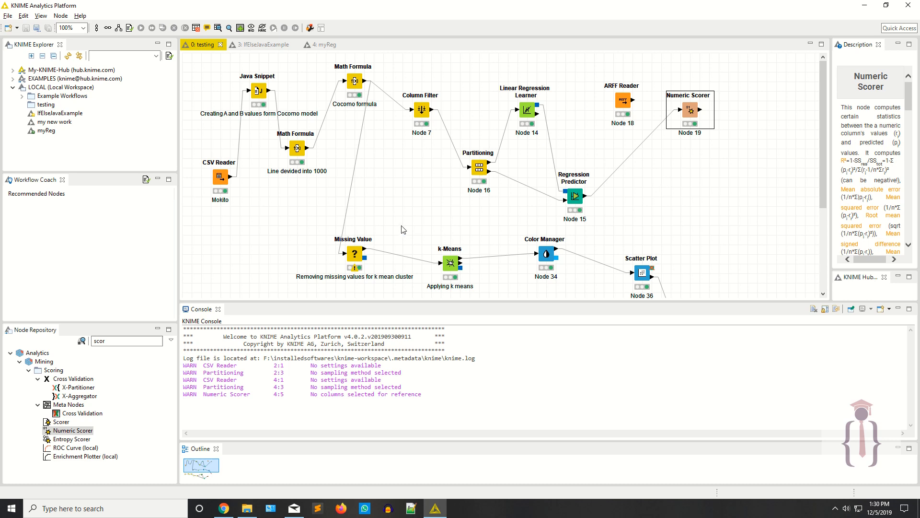